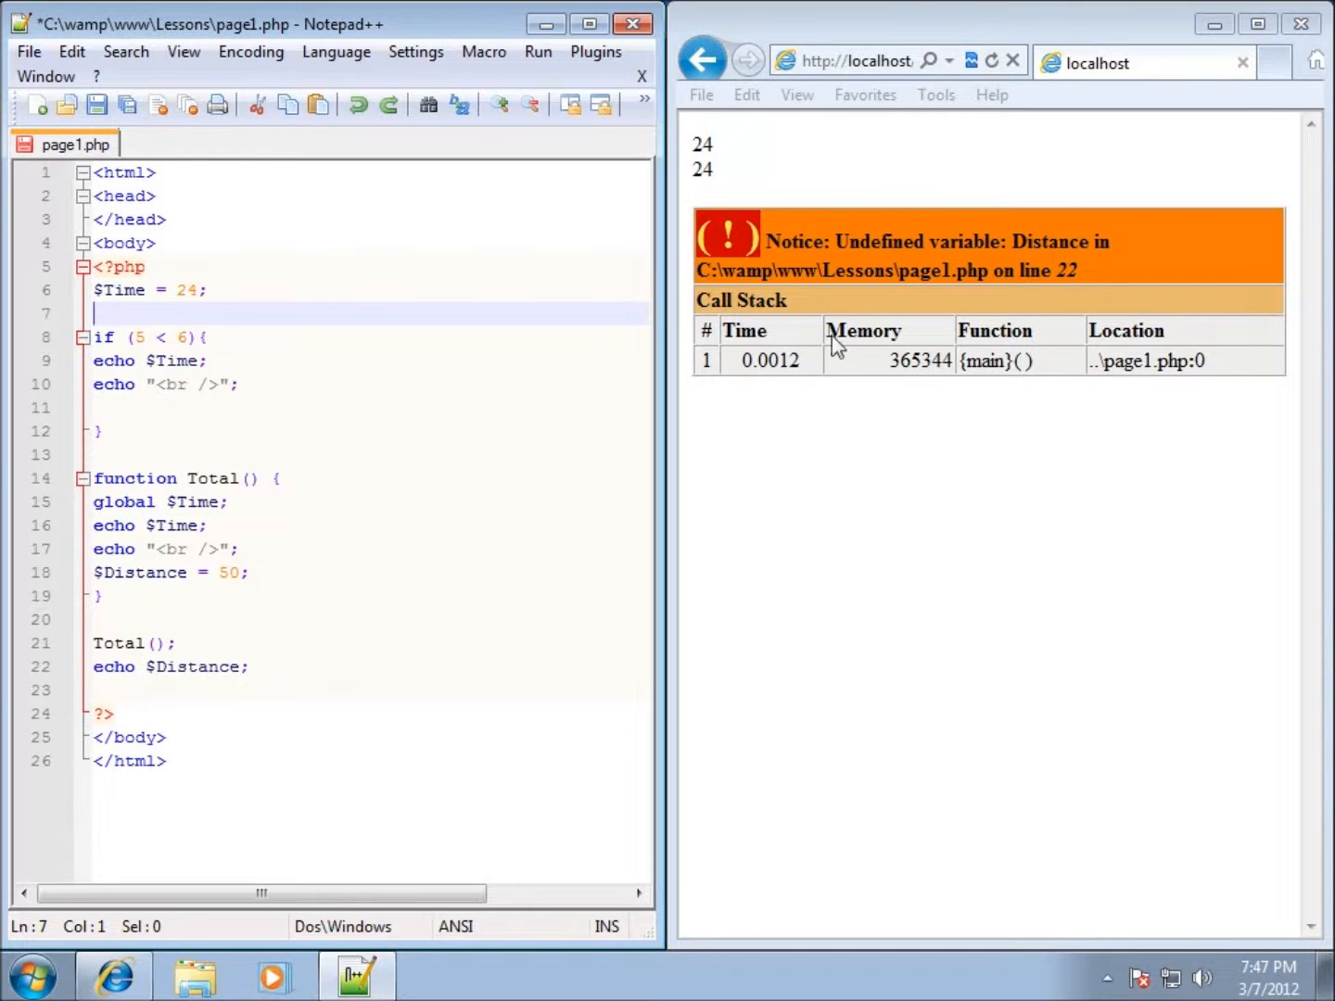
pyautogui.moveTo(139, 348)
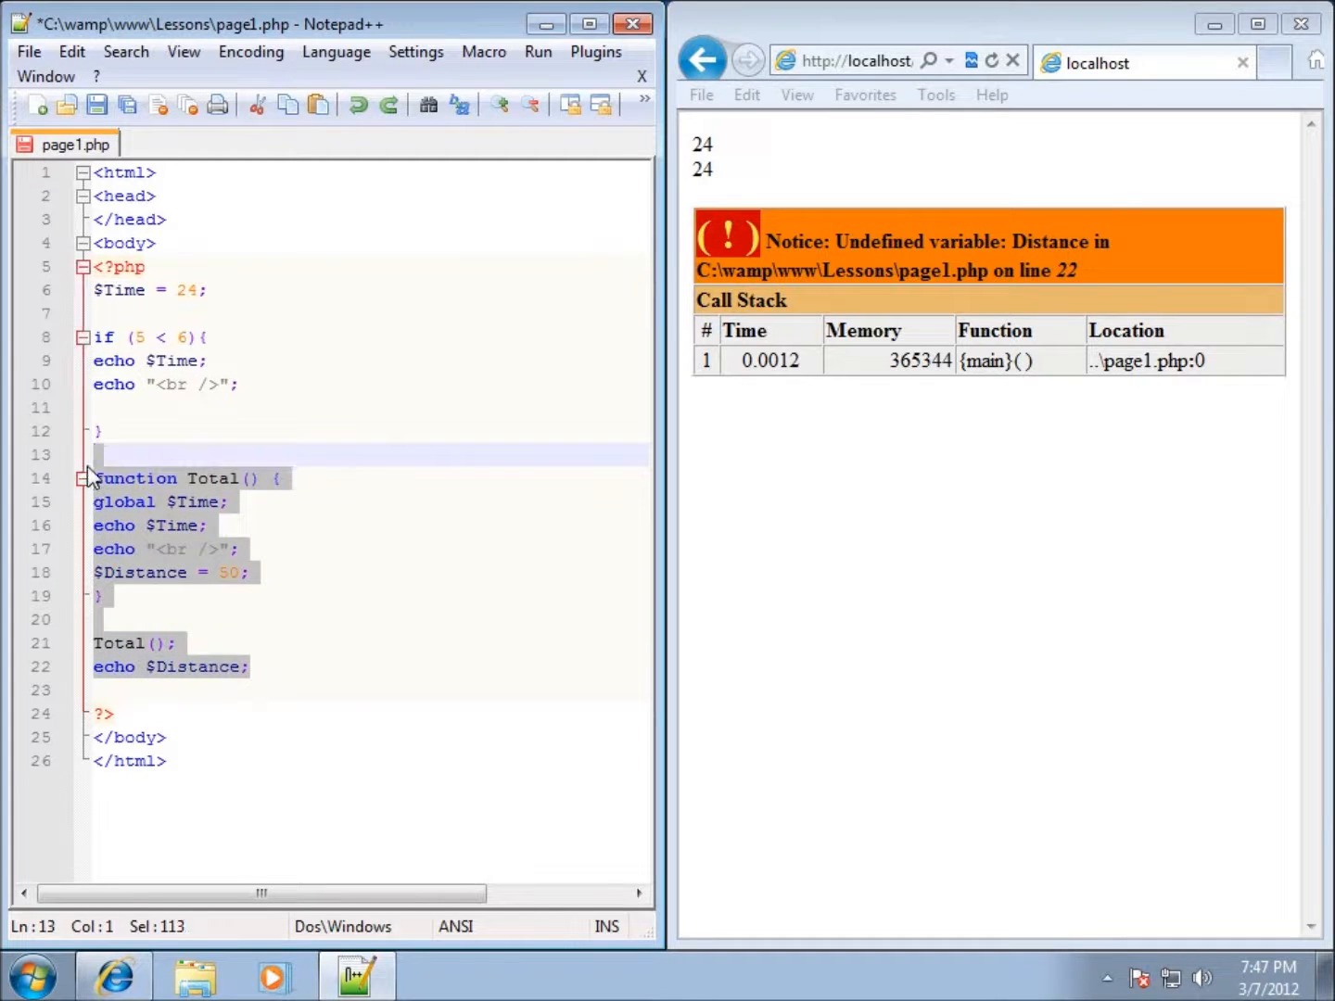
# Delete the Total() function and $Distance lines so only $Time and the if test remain.
pyautogui.press('Delete')
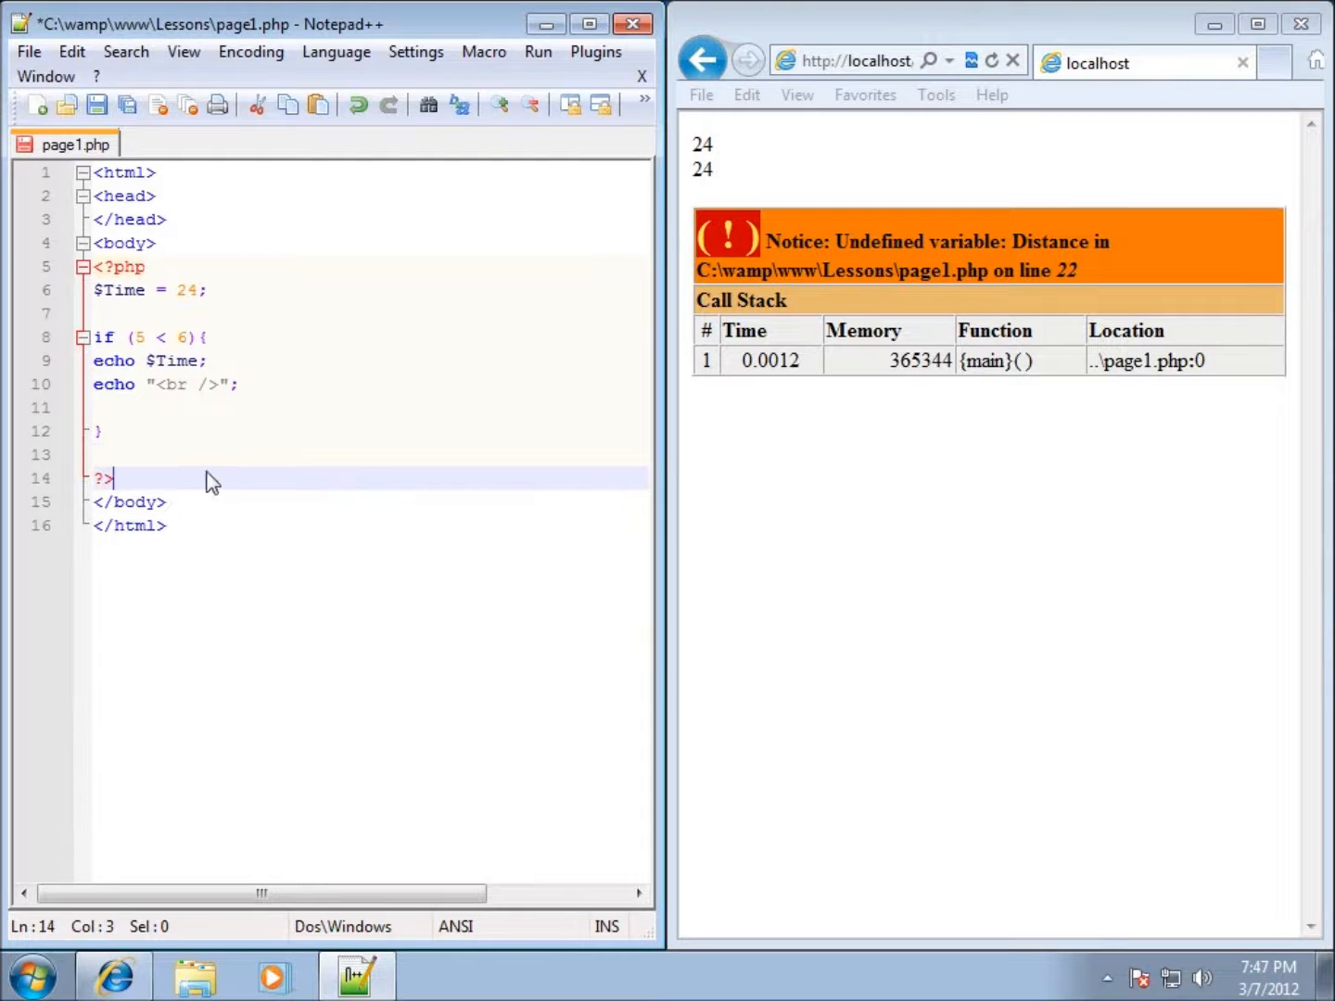
pyautogui.click(167, 407)
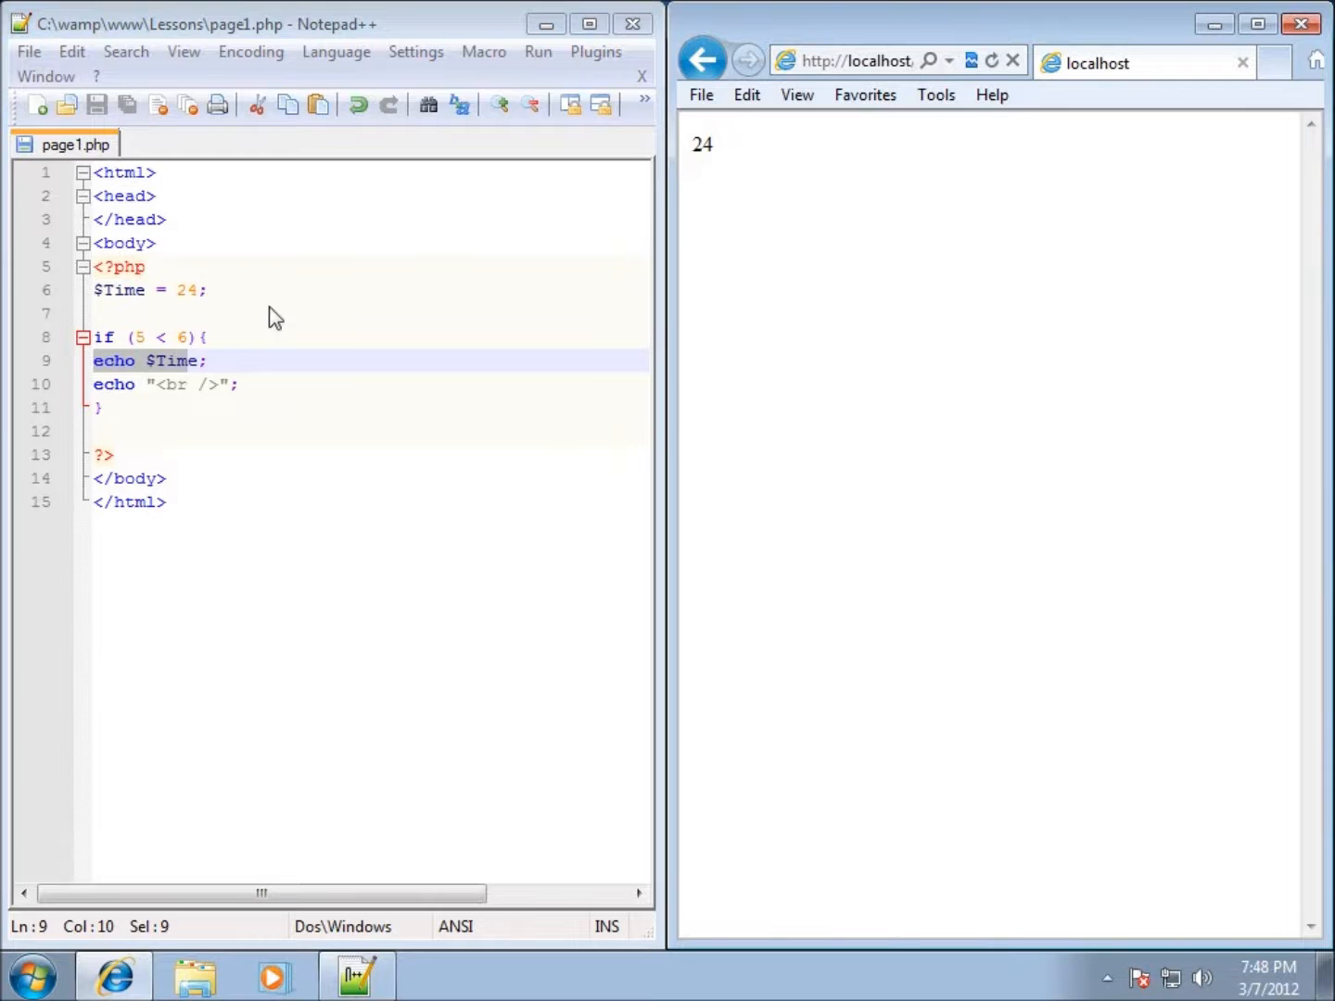
# Replace the < in the if condition with > and then ==, giving (5 == 6).
pyautogui.click(206, 338)
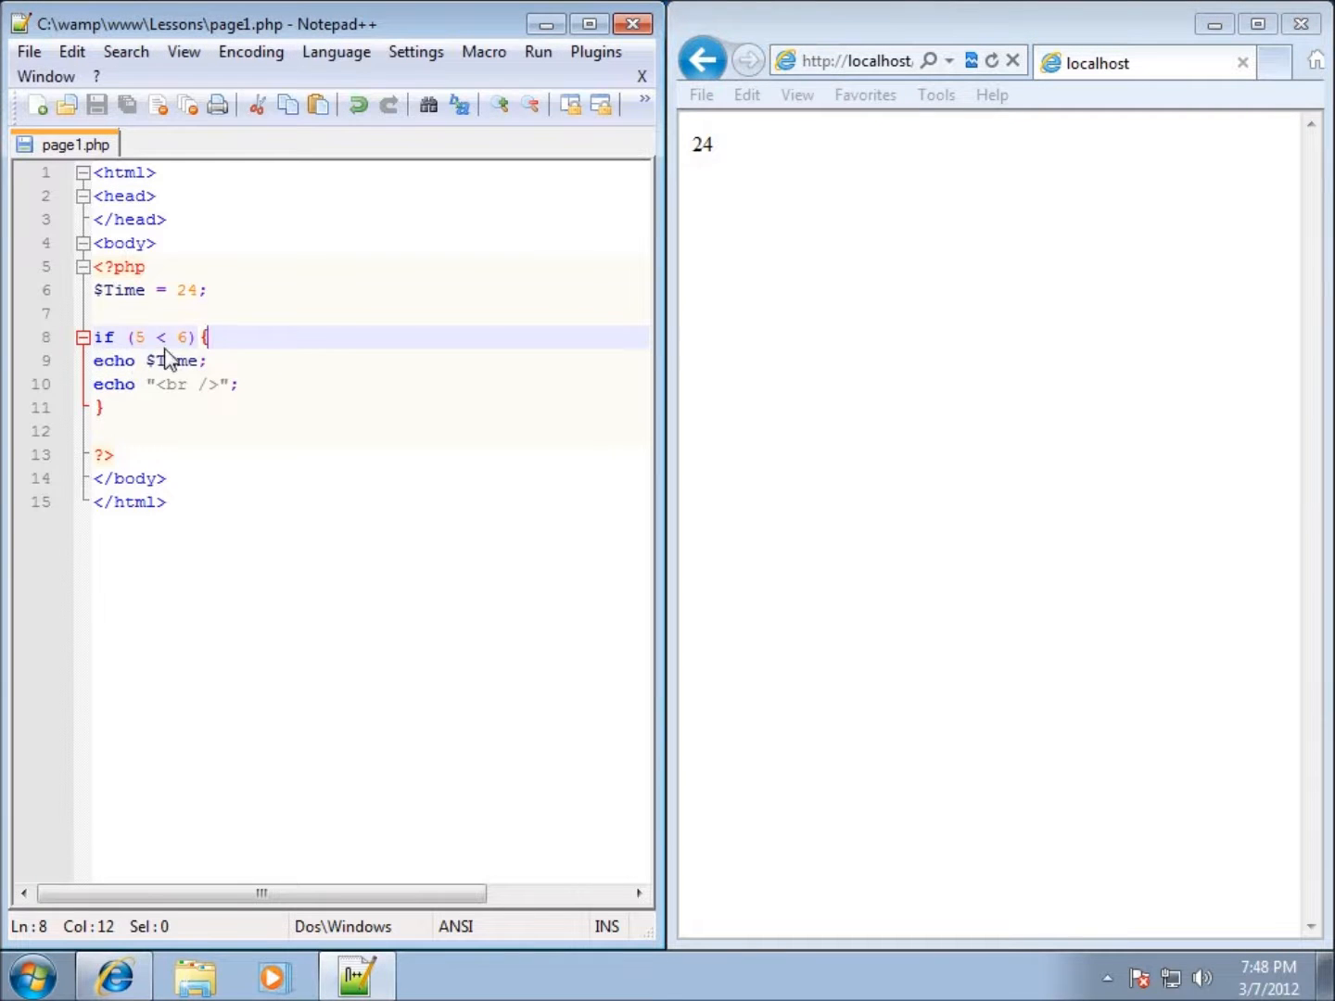
pyautogui.moveTo(156, 356)
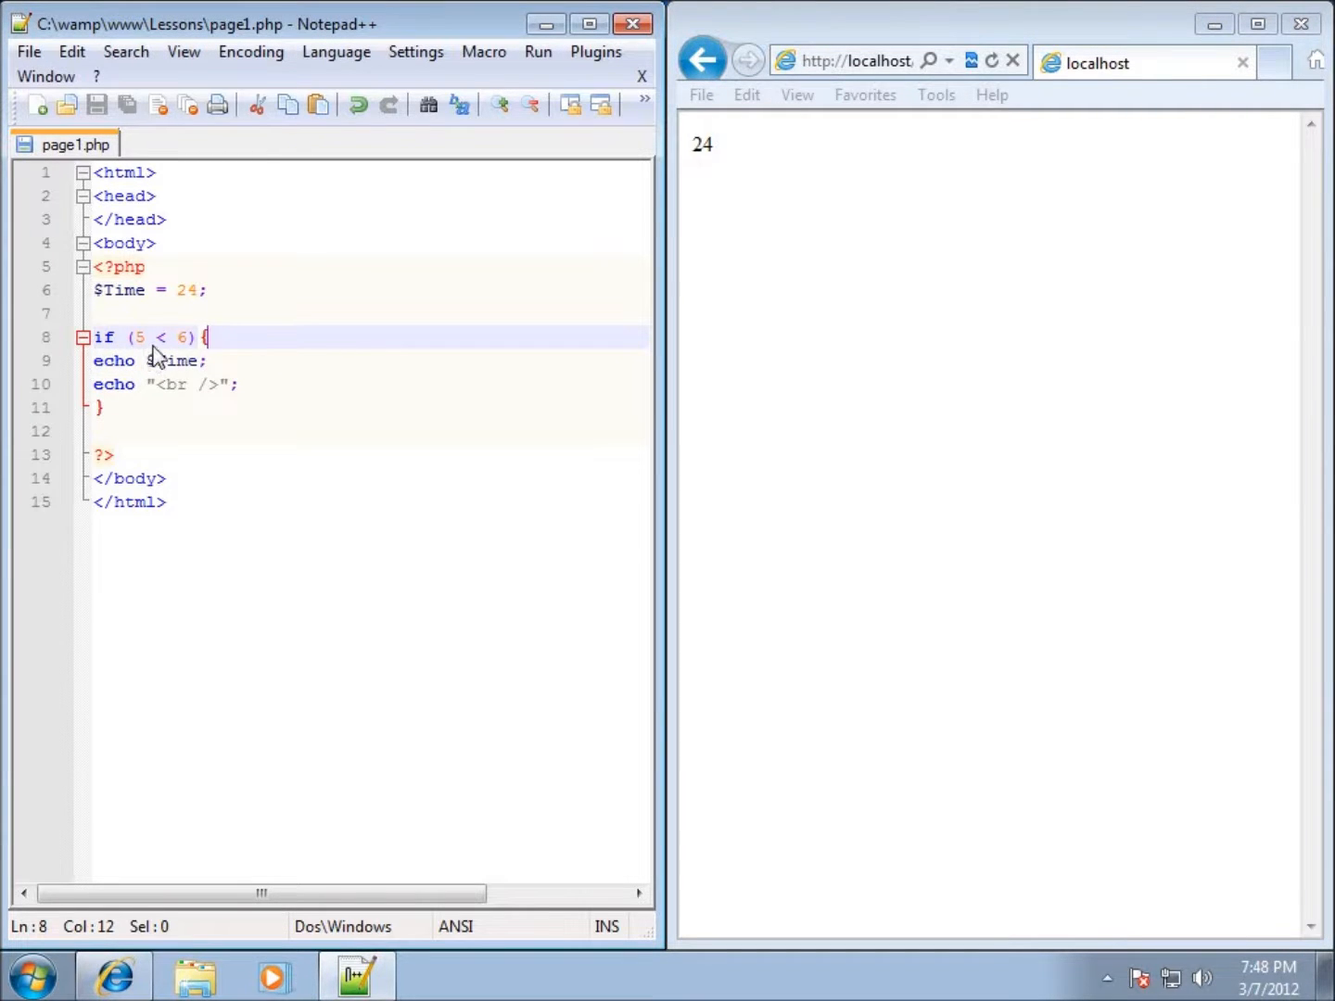
pyautogui.click(159, 337)
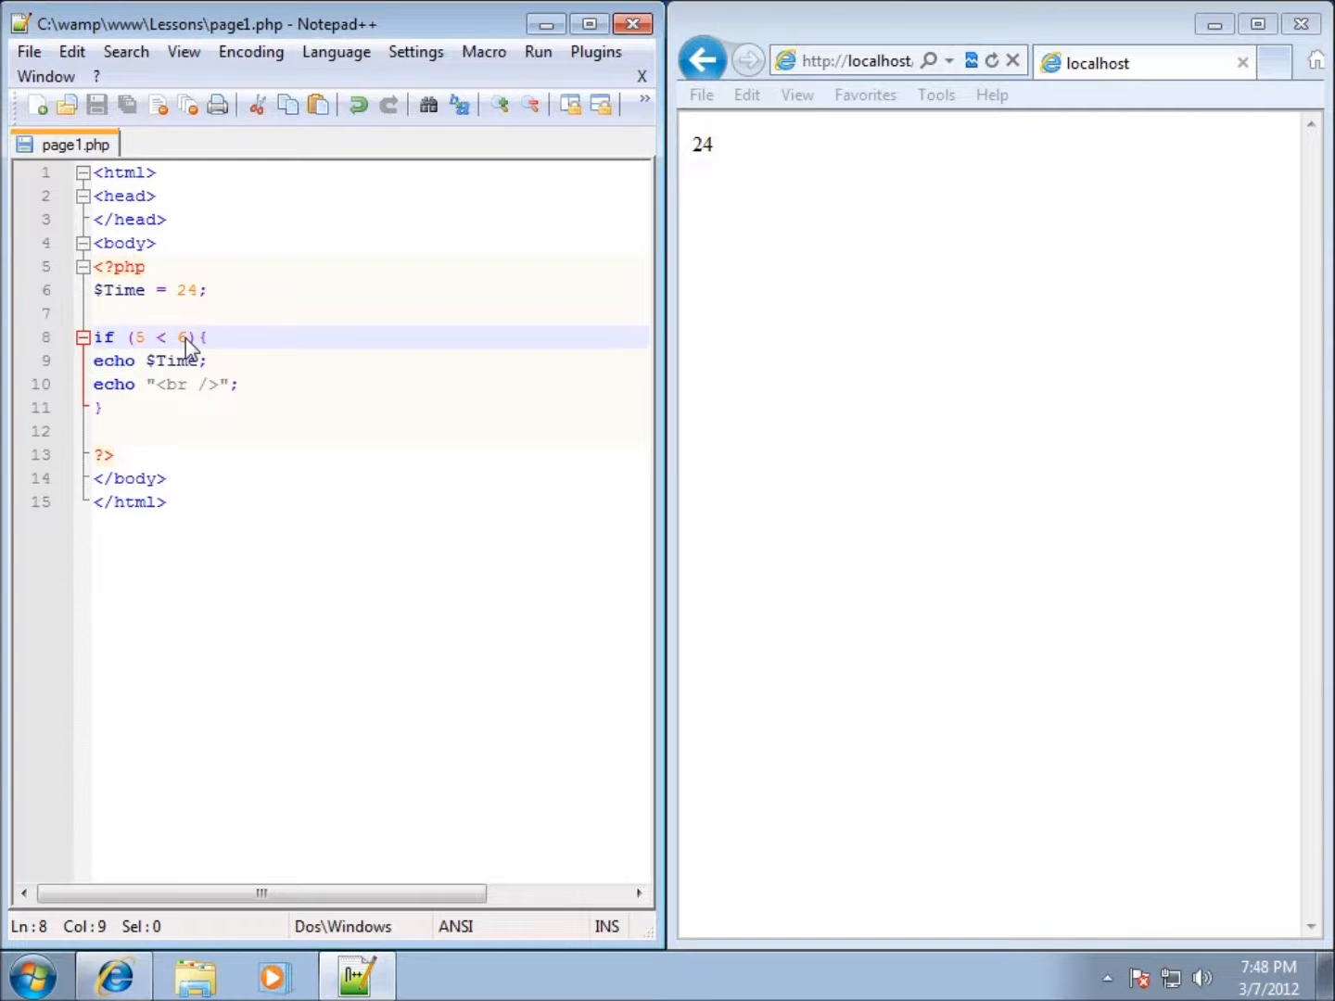
pyautogui.write('>')
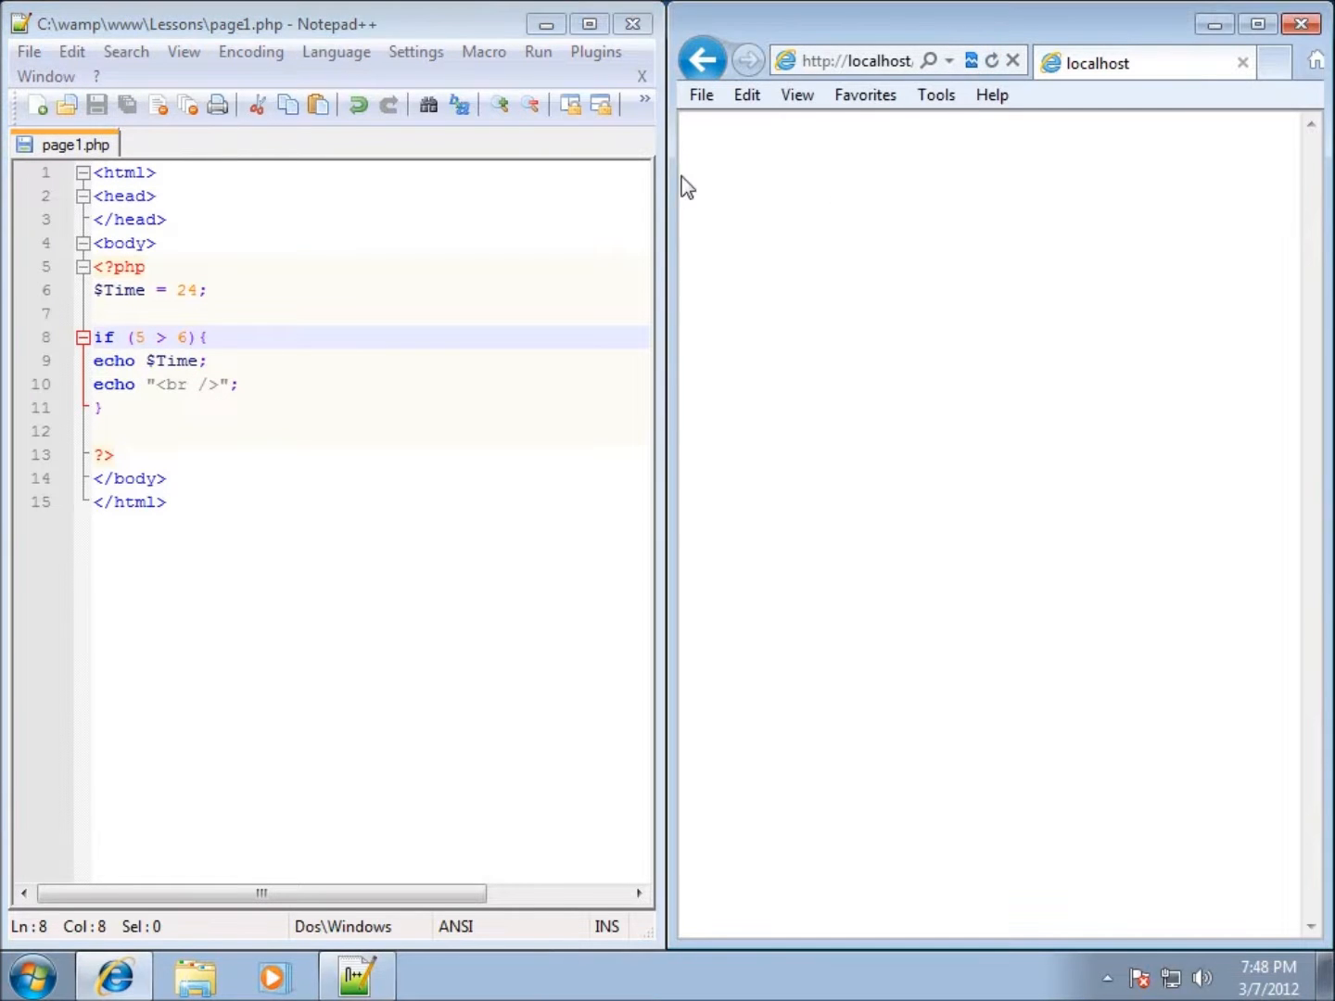
pyautogui.moveTo(176, 352)
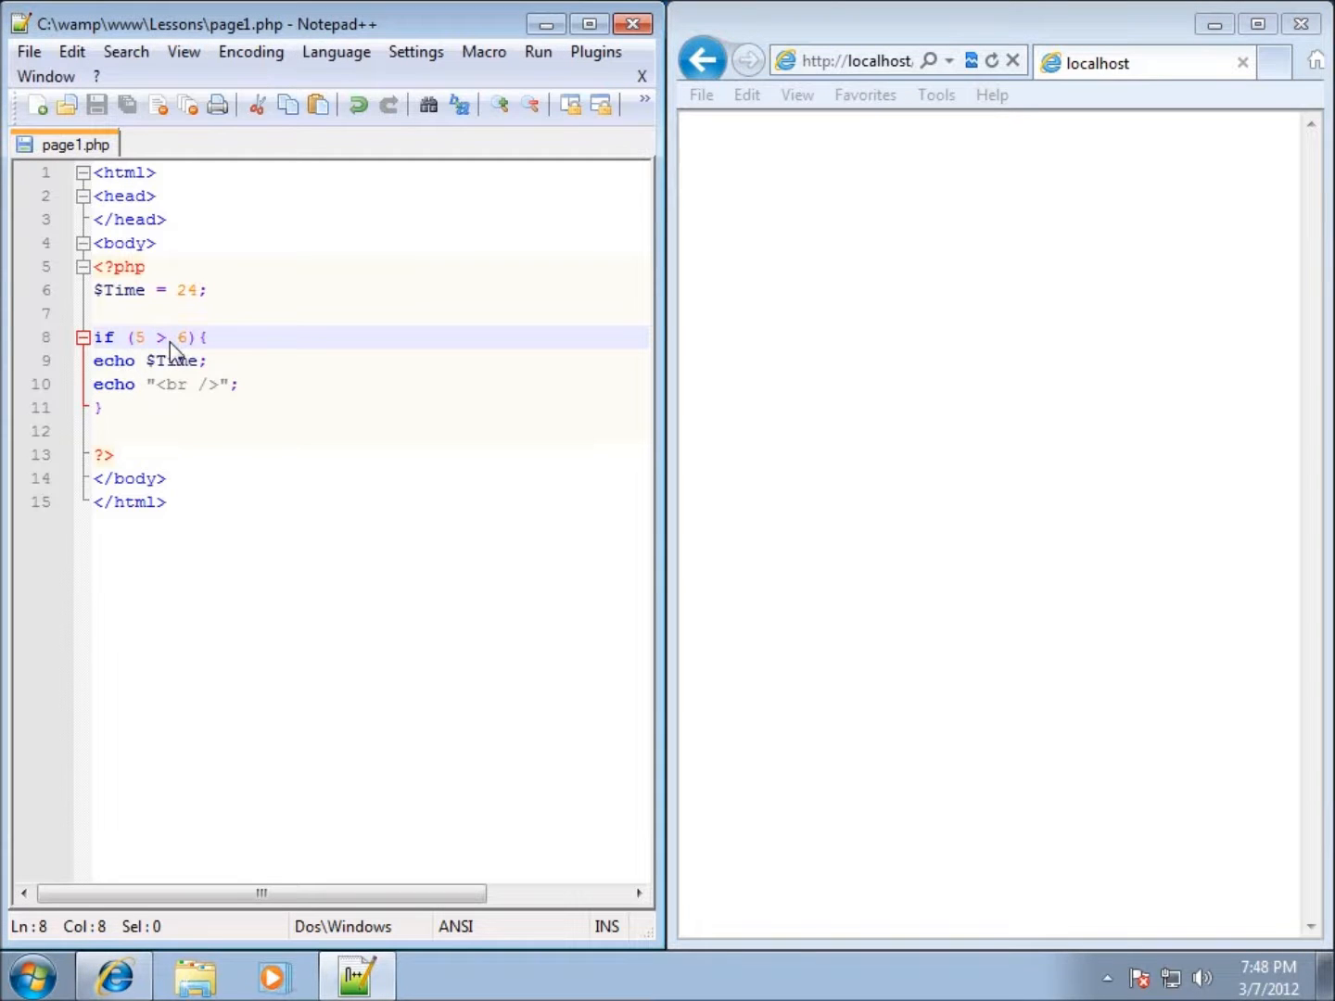
pyautogui.write('=')
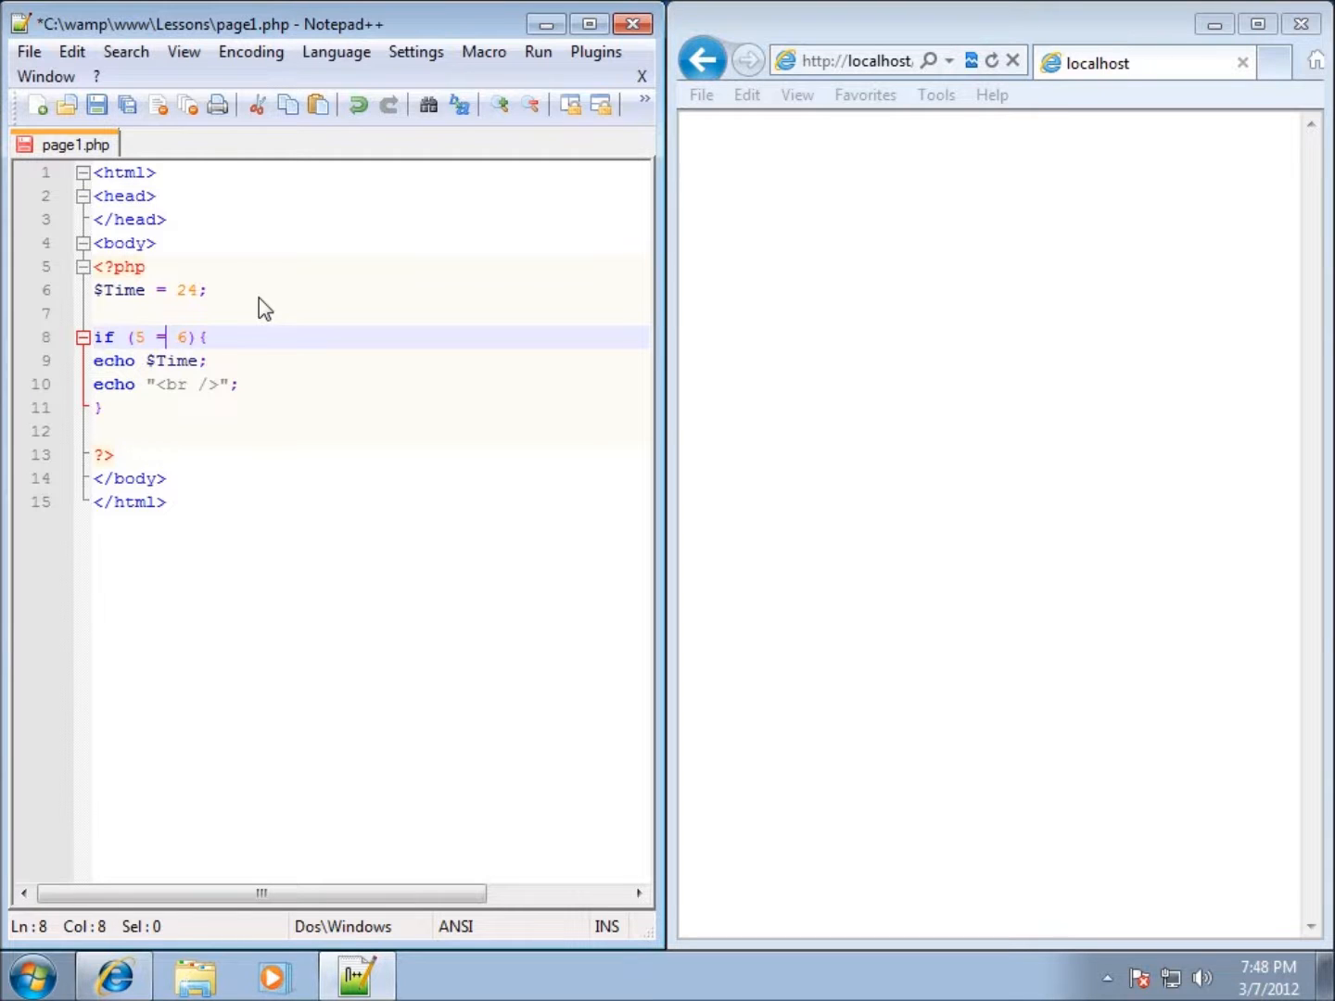
pyautogui.write('=')
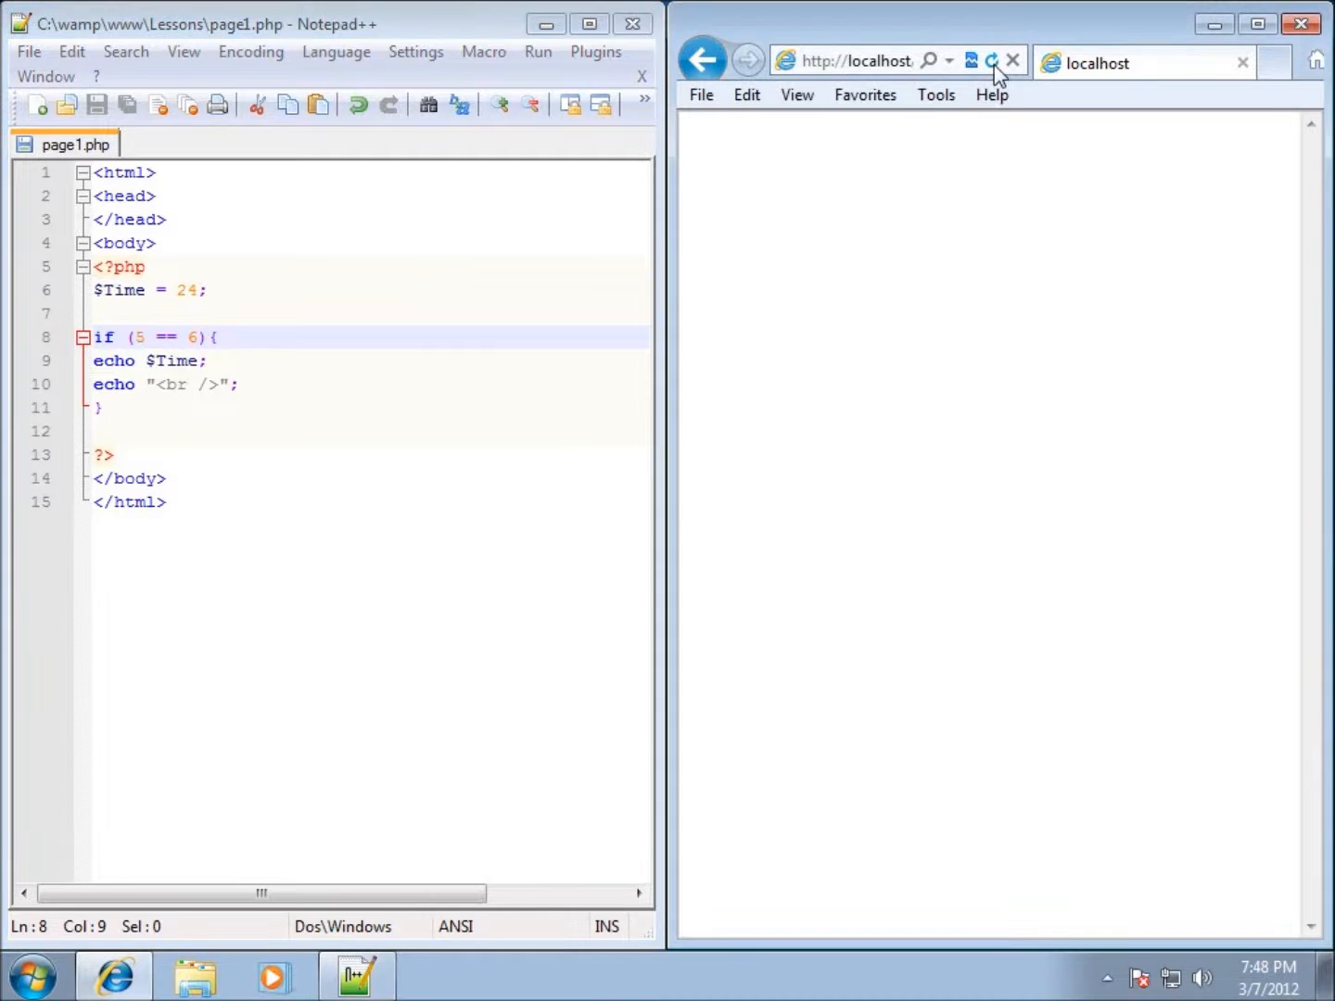
pyautogui.moveTo(128, 419)
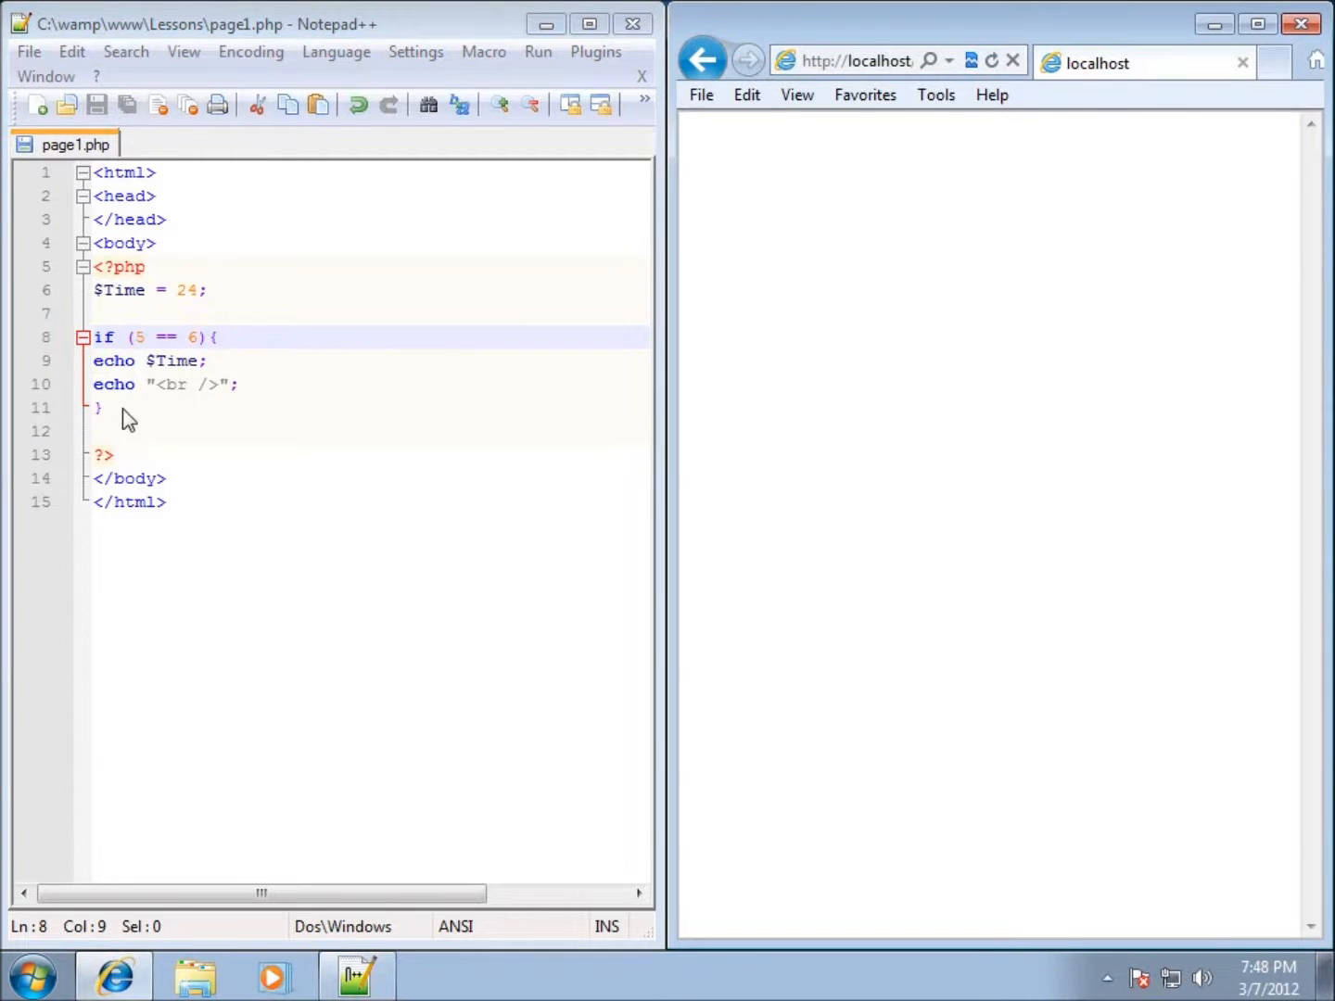
pyautogui.moveTo(113, 415)
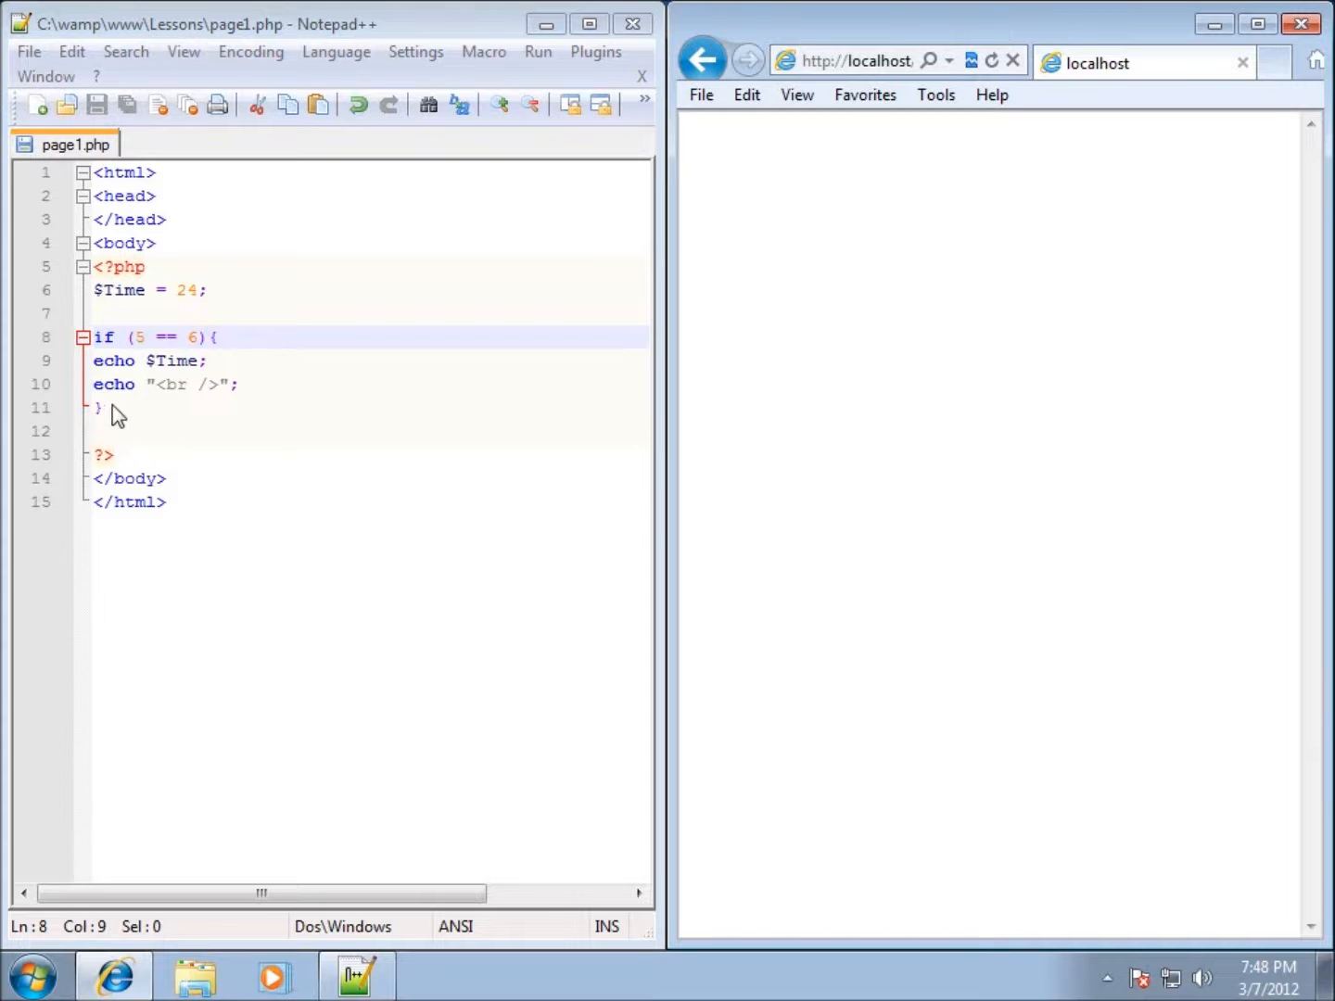
pyautogui.moveTo(155, 400)
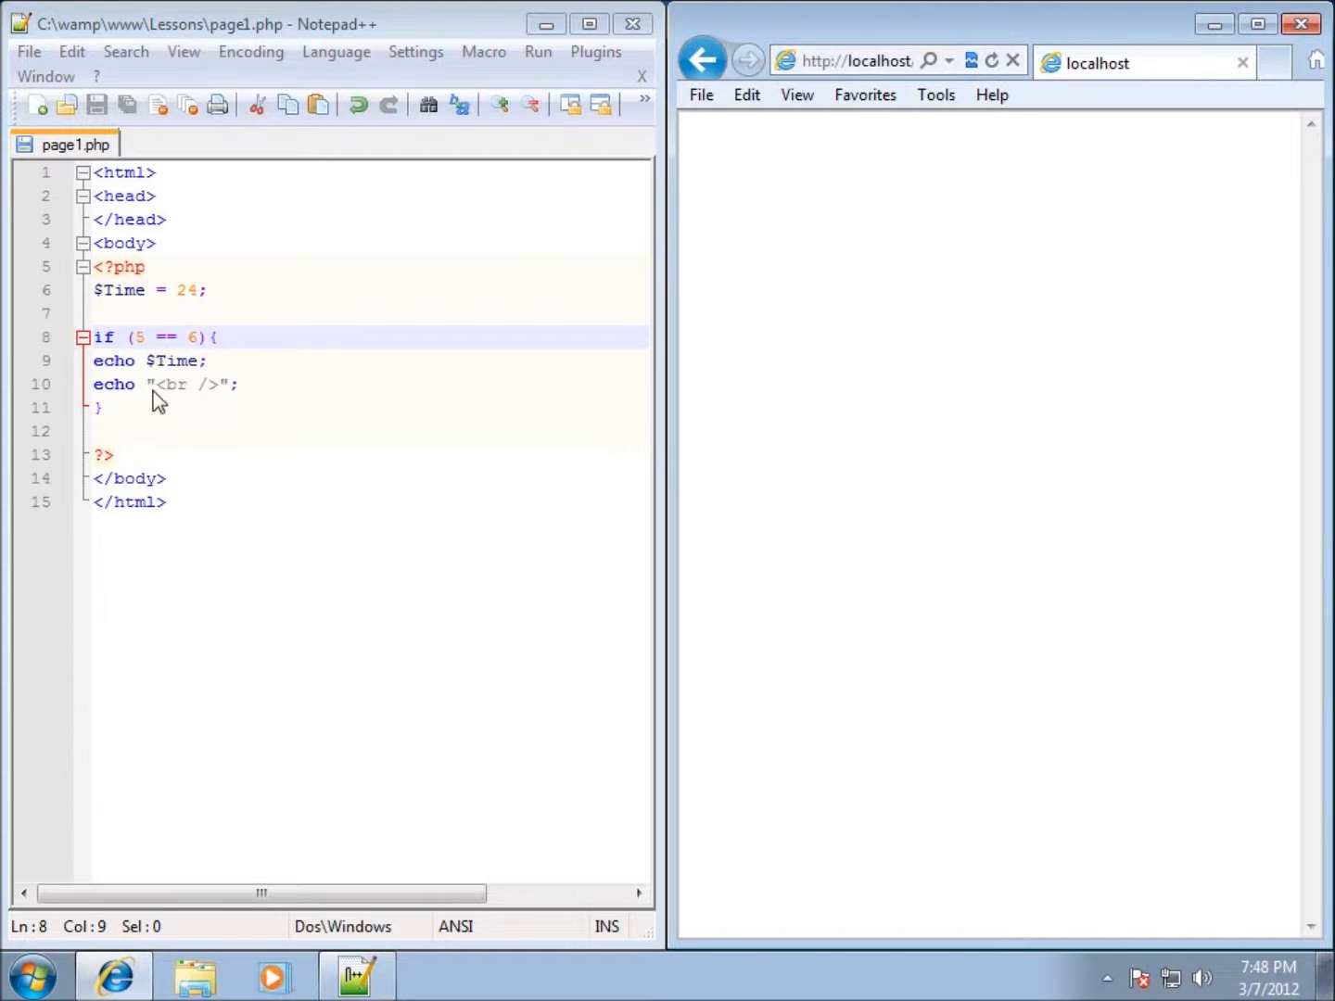
# Add else echo "Was not true"; after the closing brace and reload localhost to show it.
pyautogui.click(102, 408)
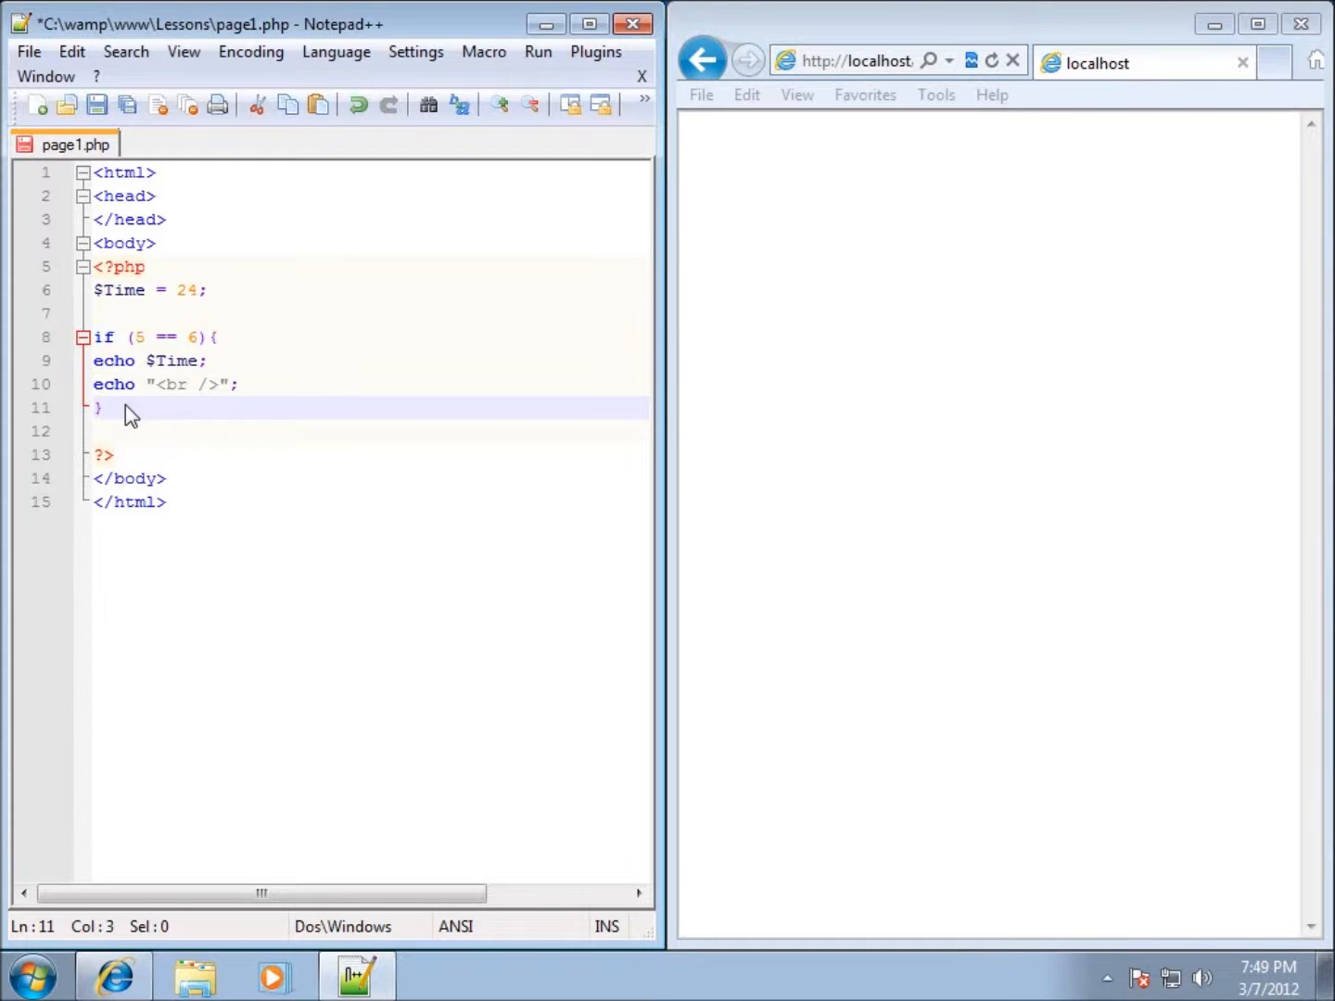
pyautogui.write('else')
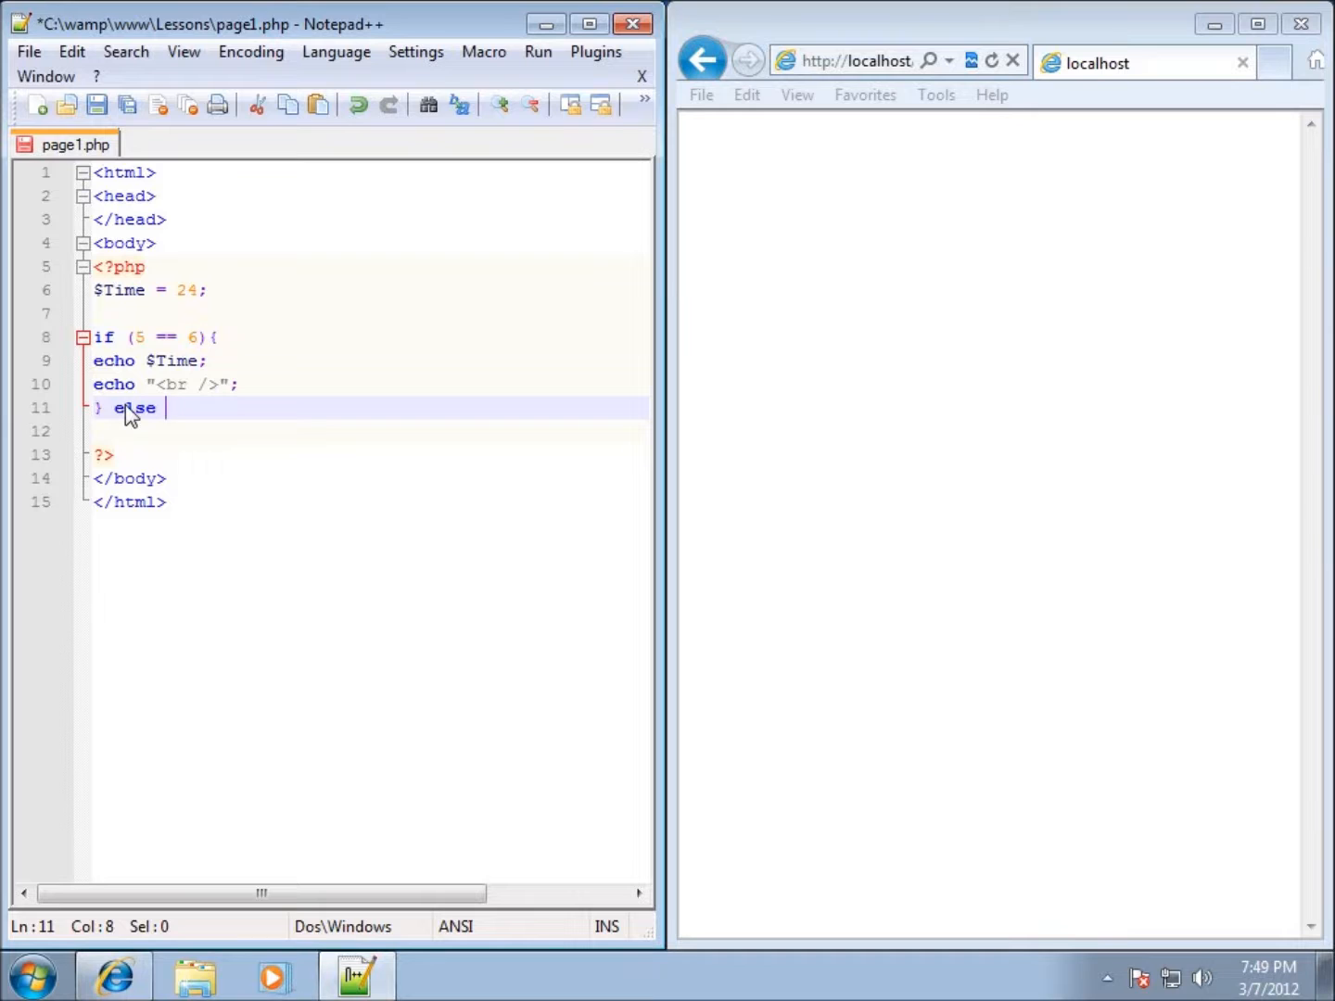
pyautogui.write('echo"')
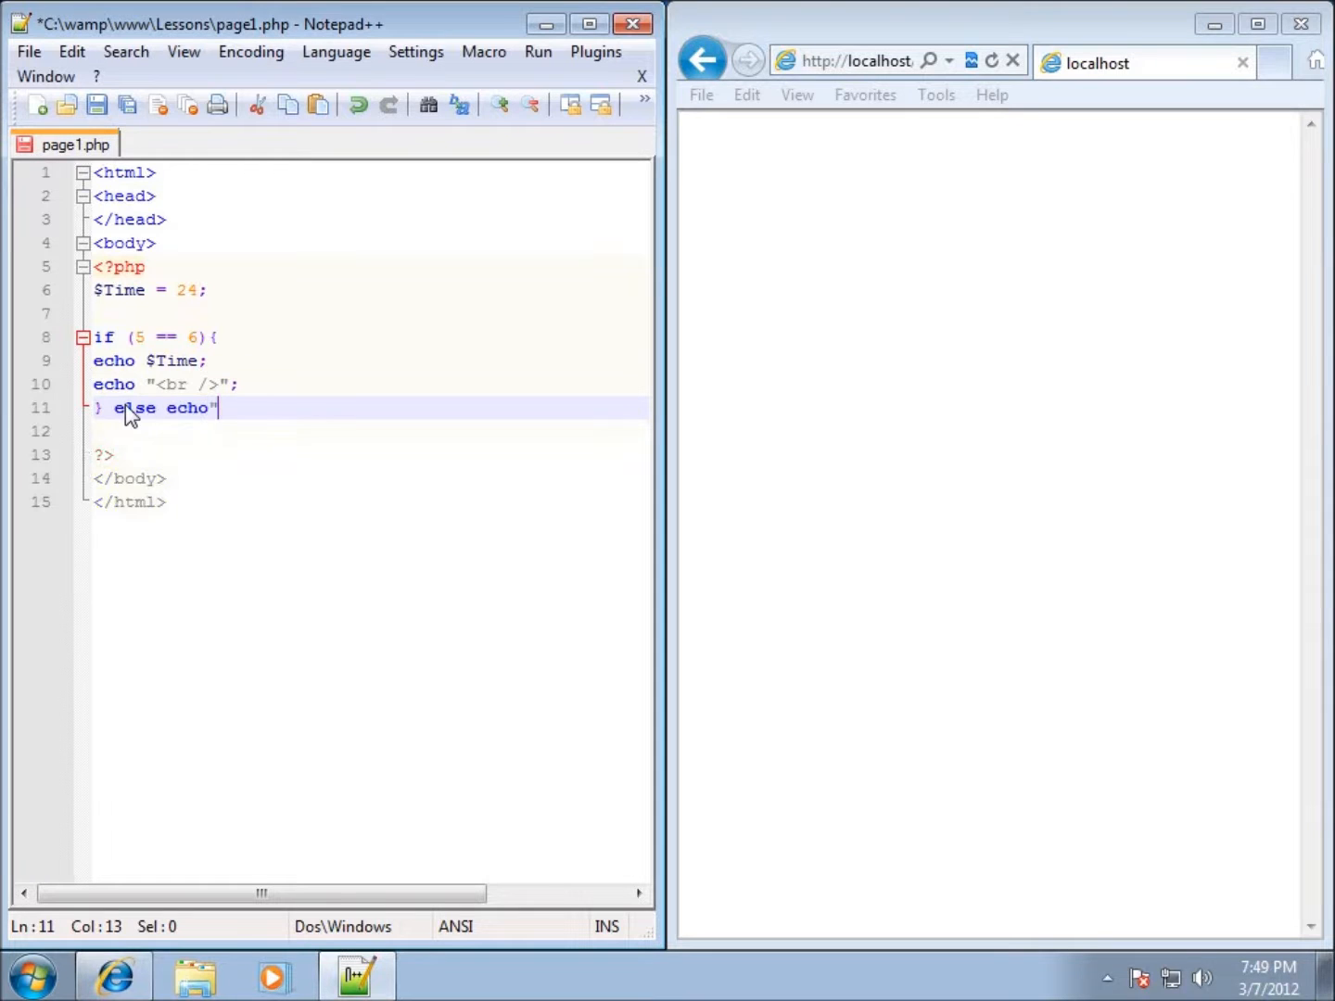
pyautogui.press('Backspace')
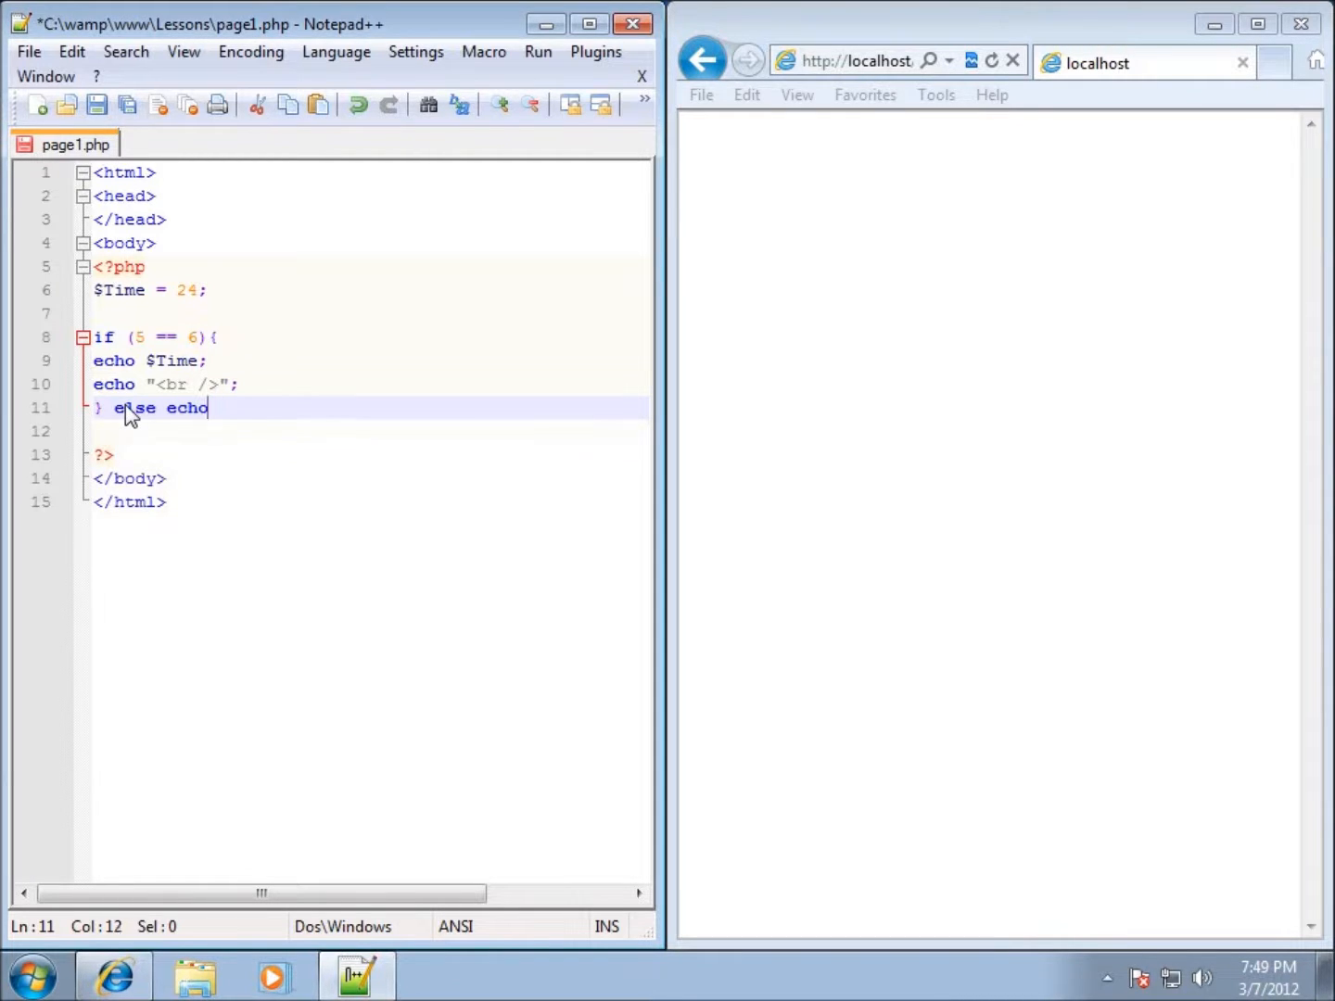
pyautogui.write('"')
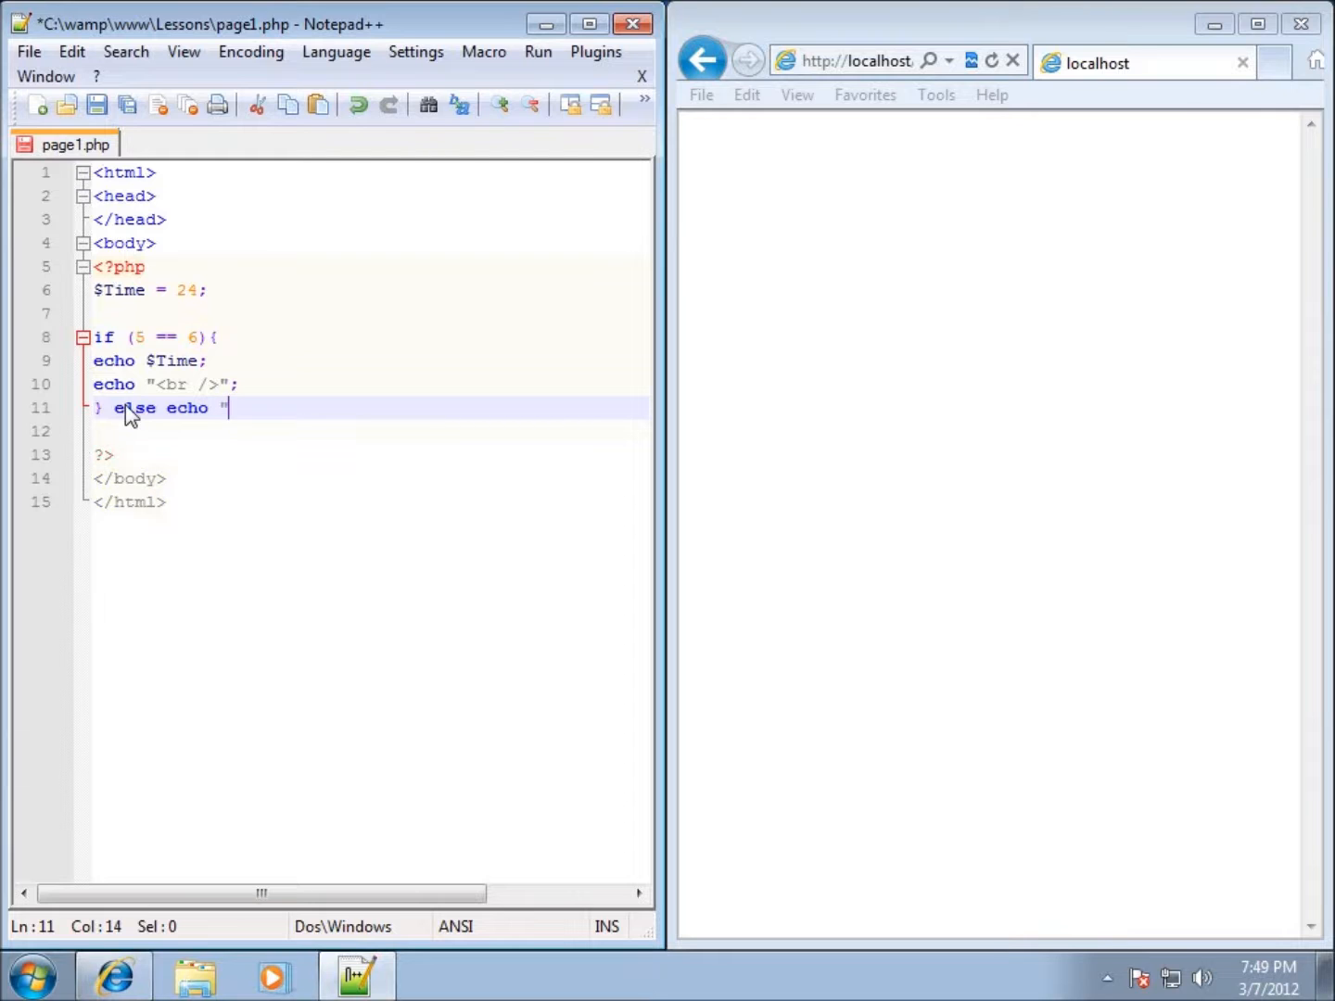
pyautogui.write('Wa')
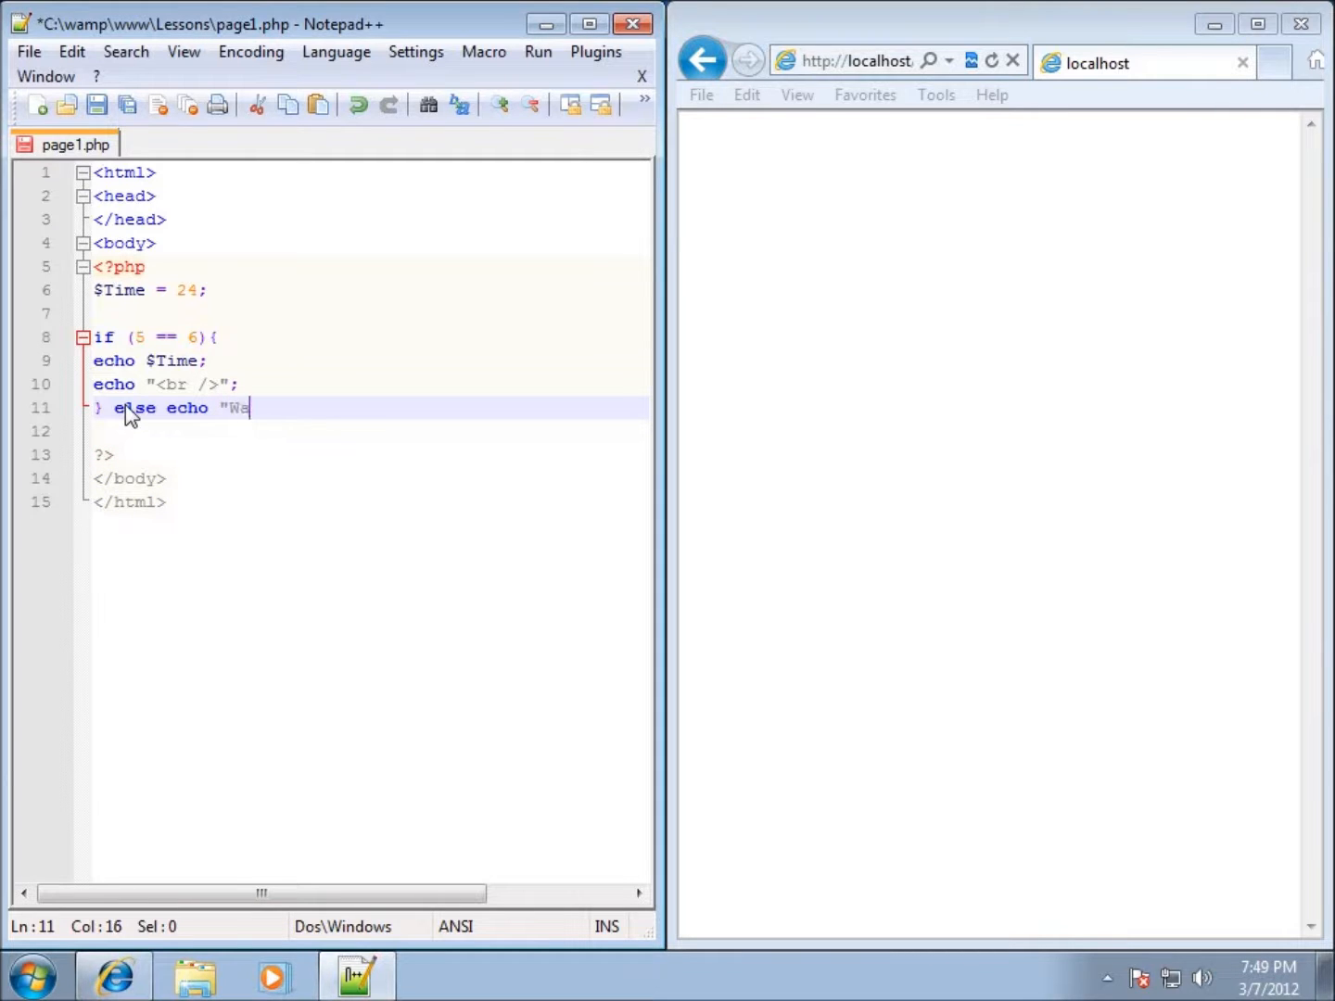
pyautogui.write('s not true";')
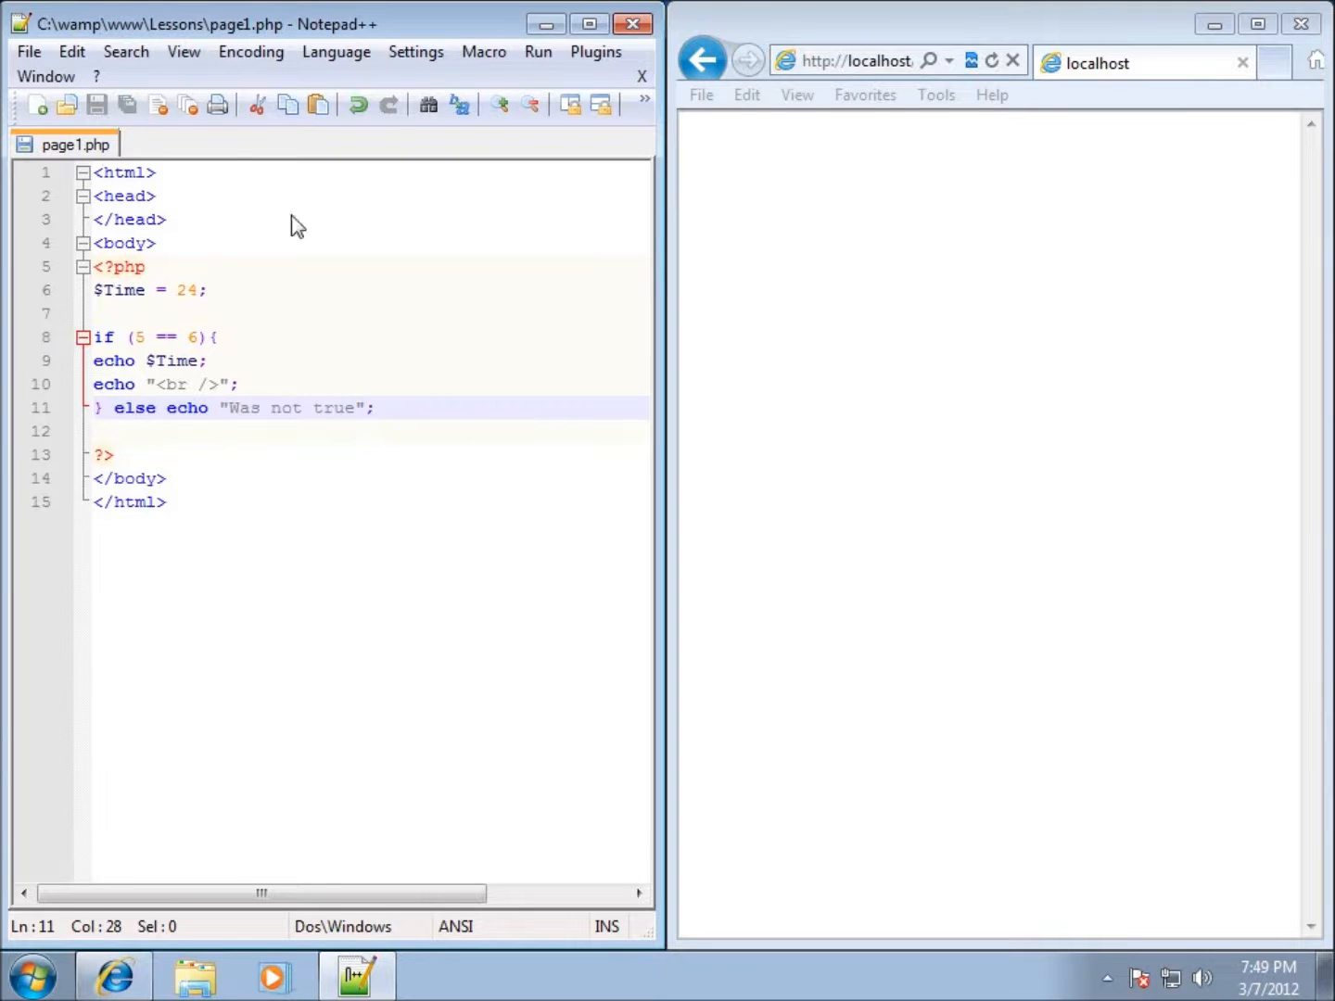
pyautogui.click(991, 60)
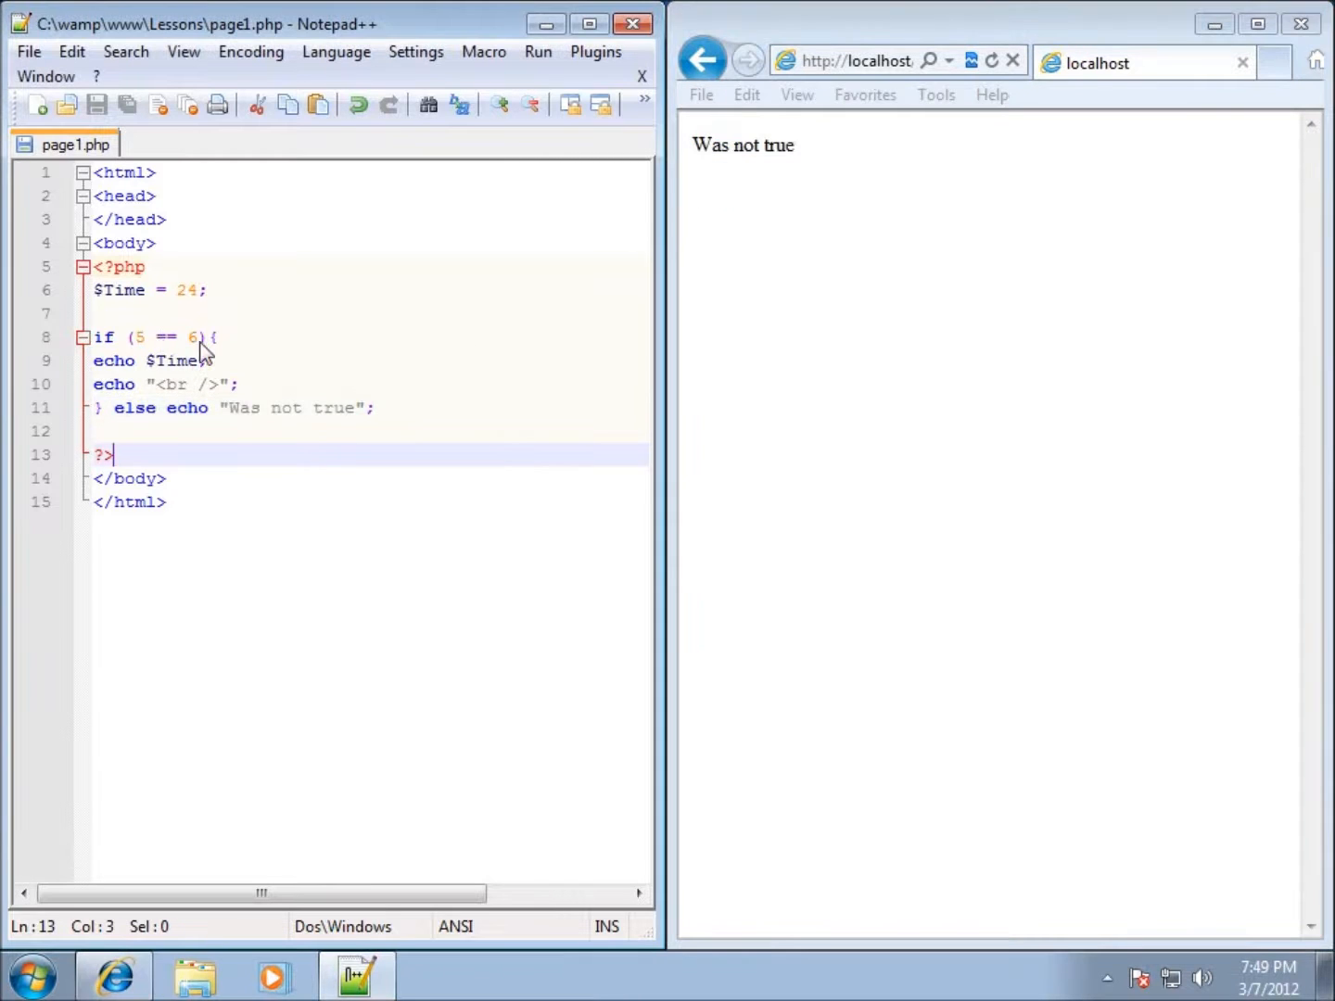
pyautogui.moveTo(306, 439)
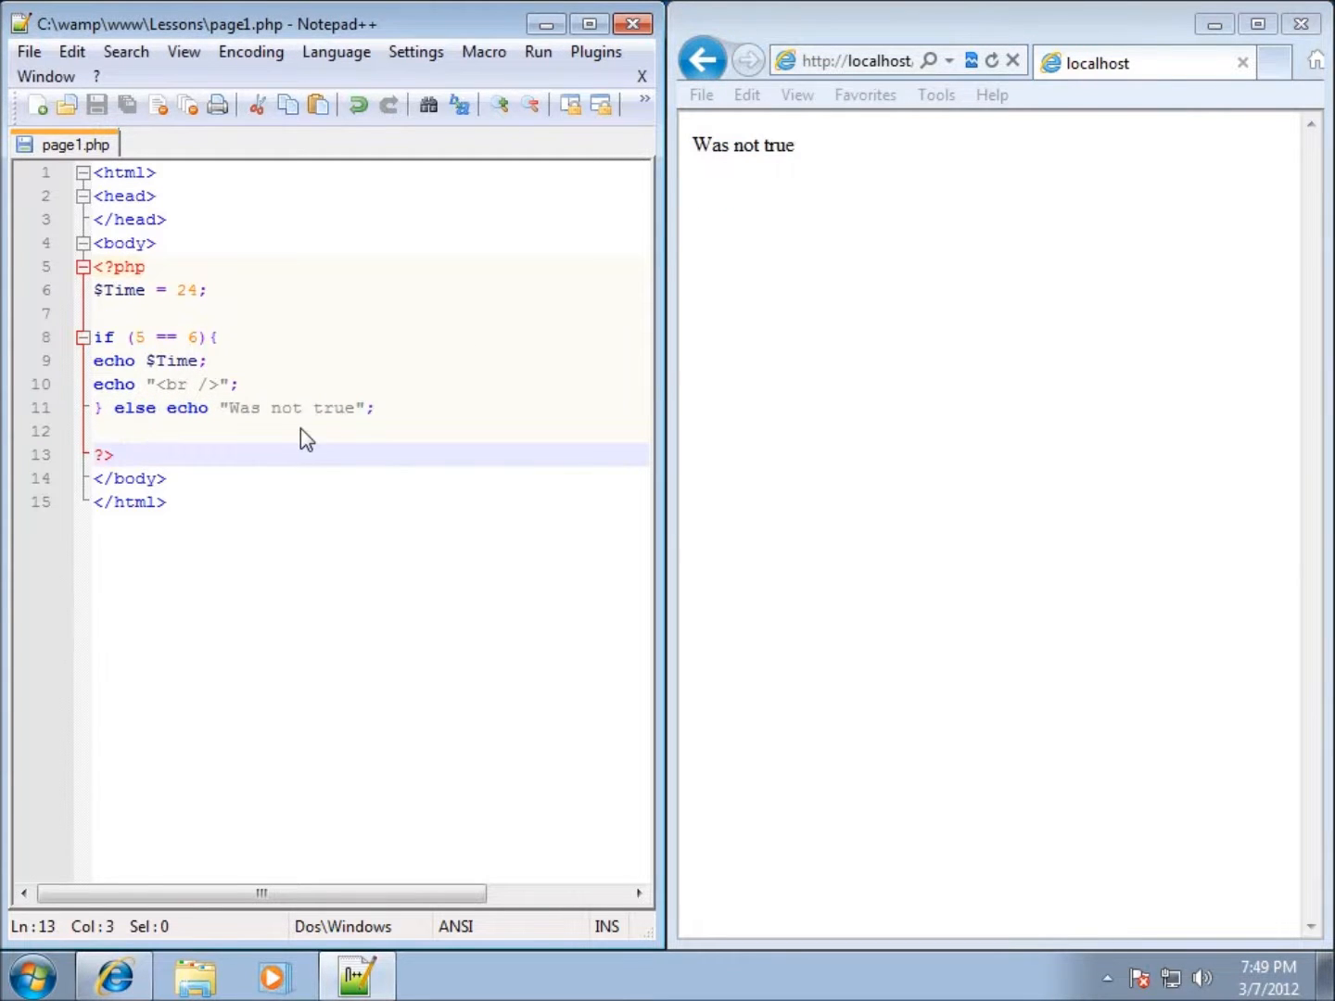
pyautogui.moveTo(167, 349)
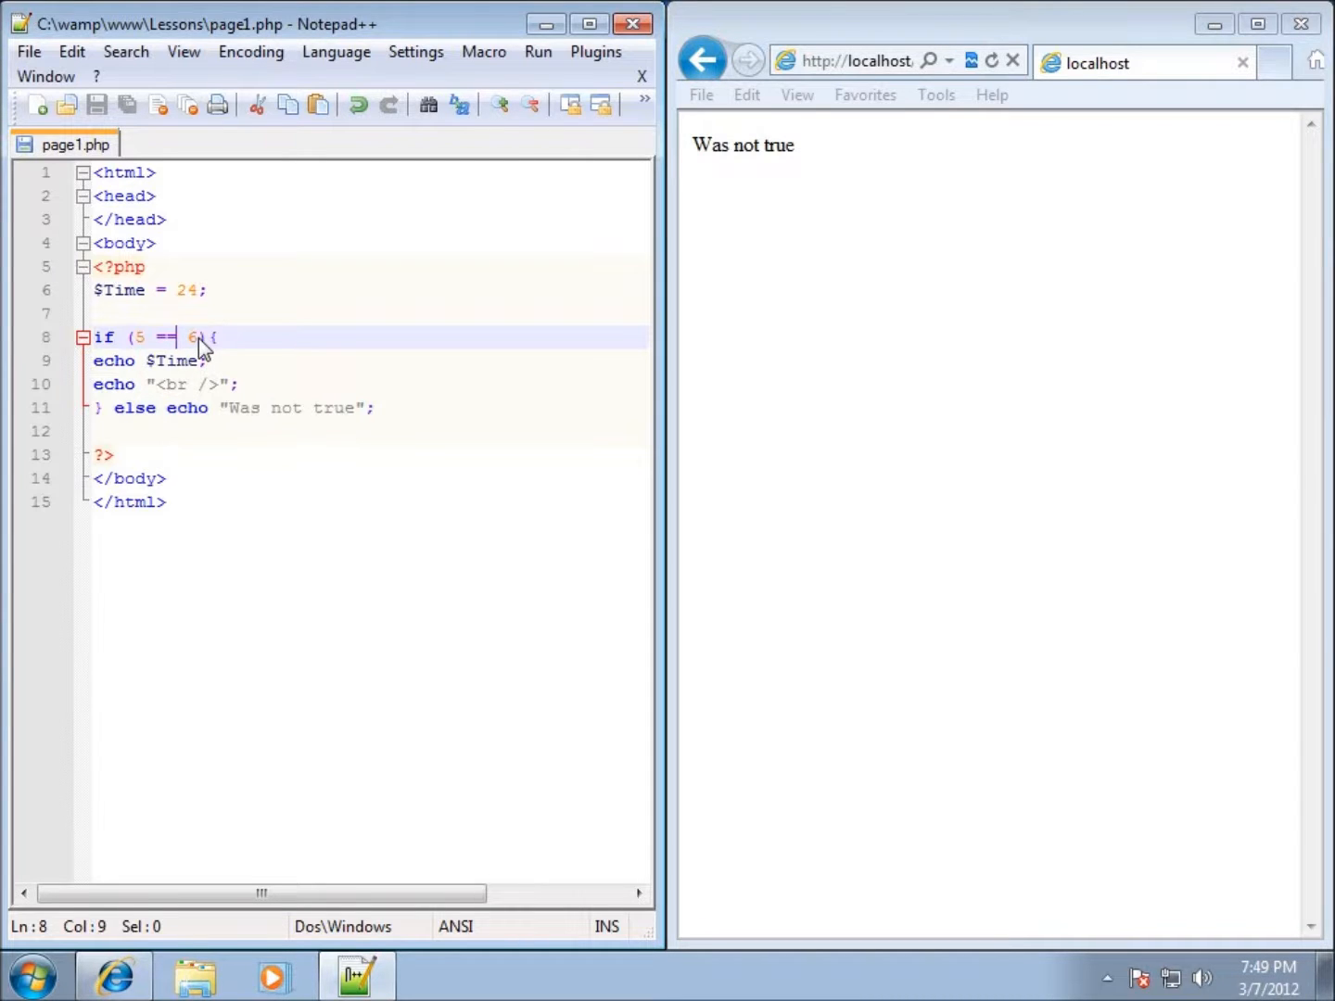
# Make the condition (5 == 5.0), reload localhost to print 24, then start editing toward ===.
pyautogui.write('=')
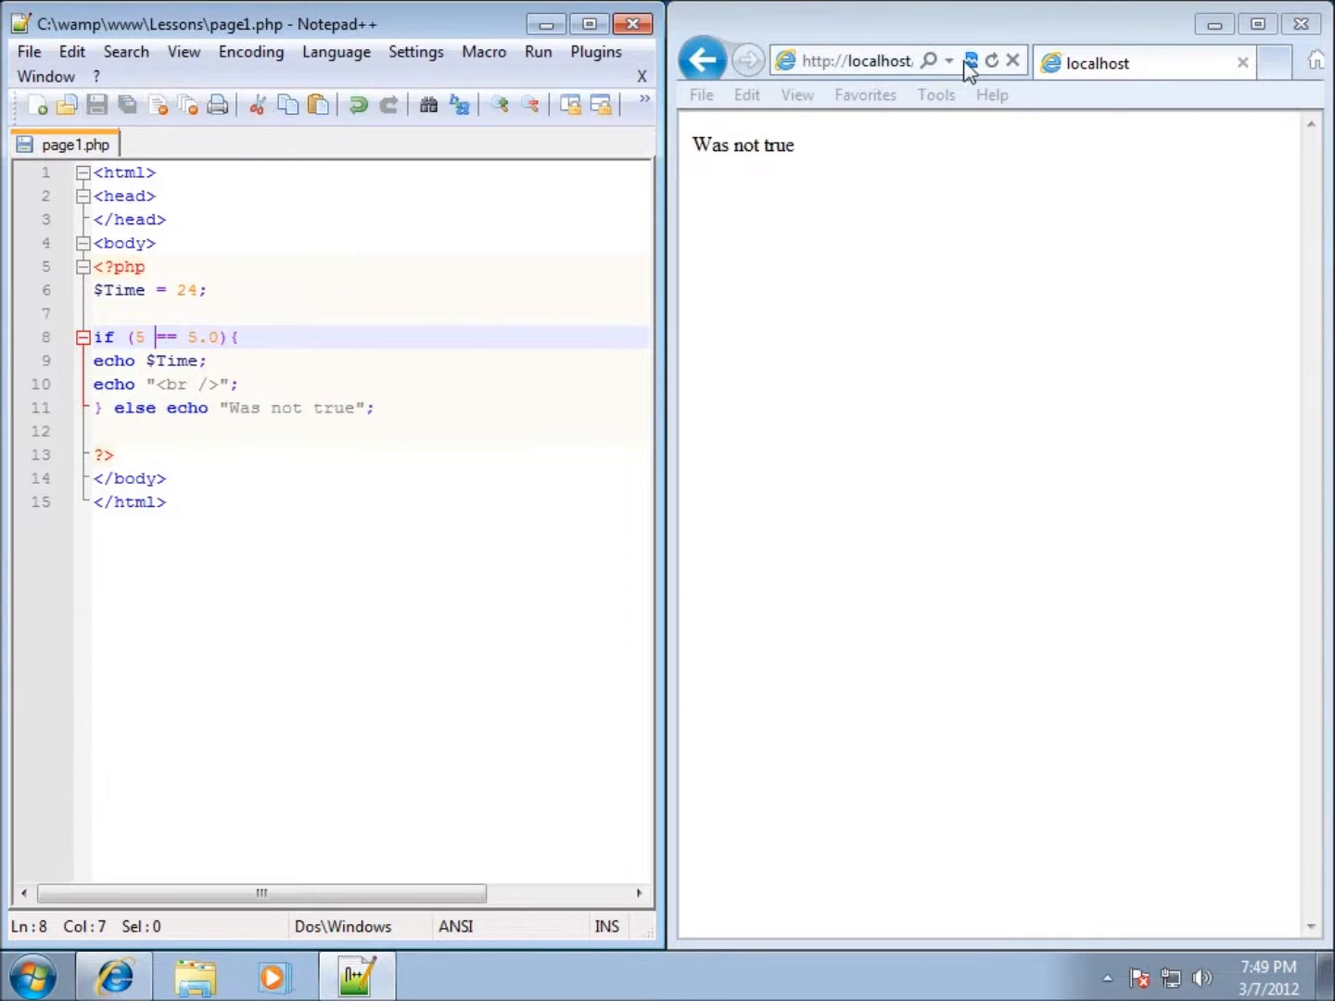
pyautogui.click(989, 61)
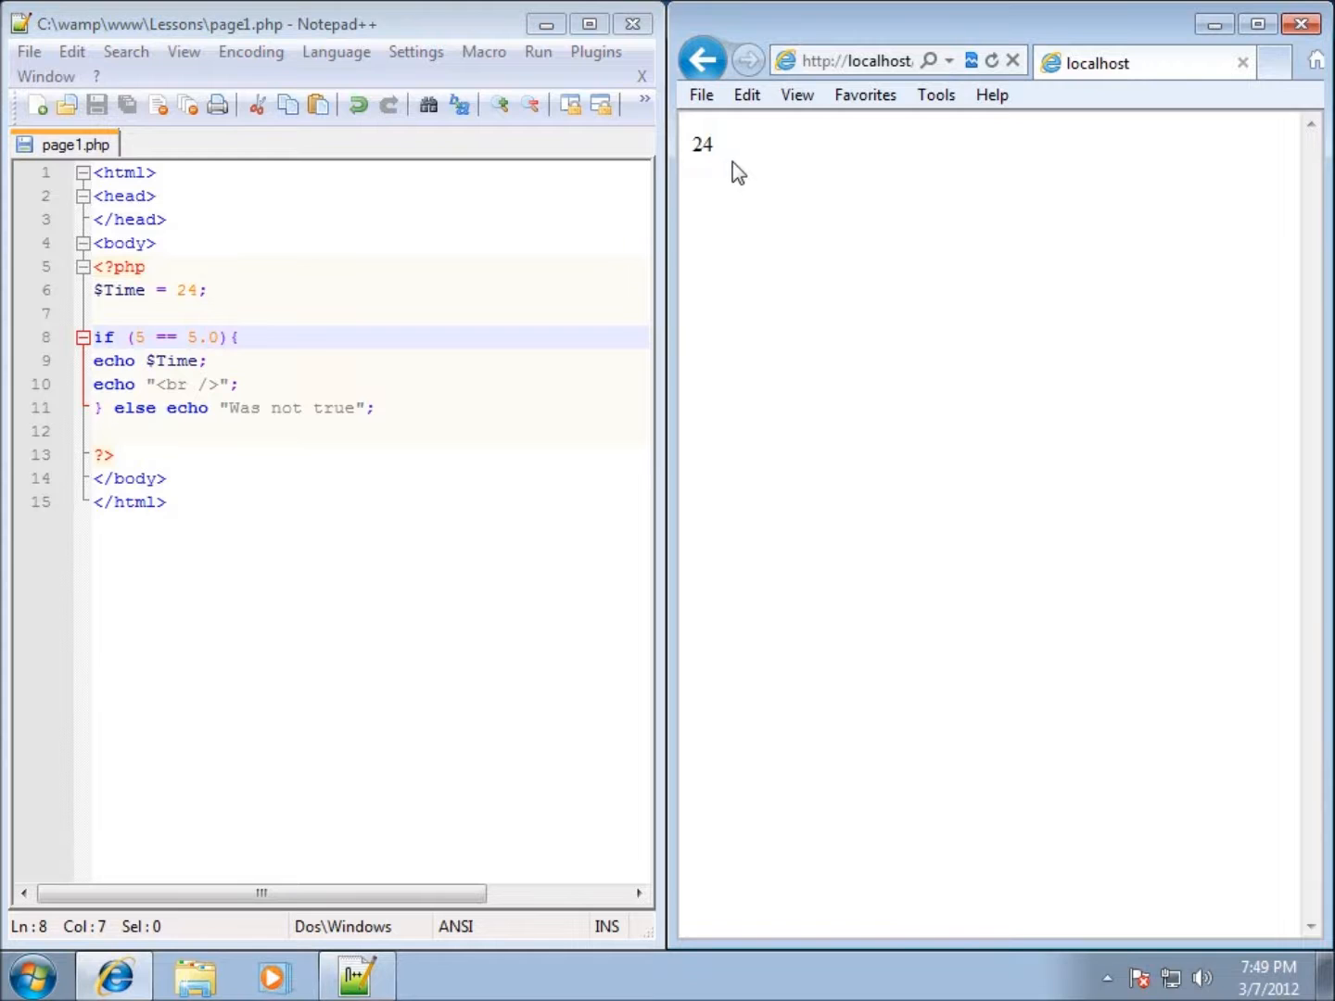
pyautogui.click(237, 384)
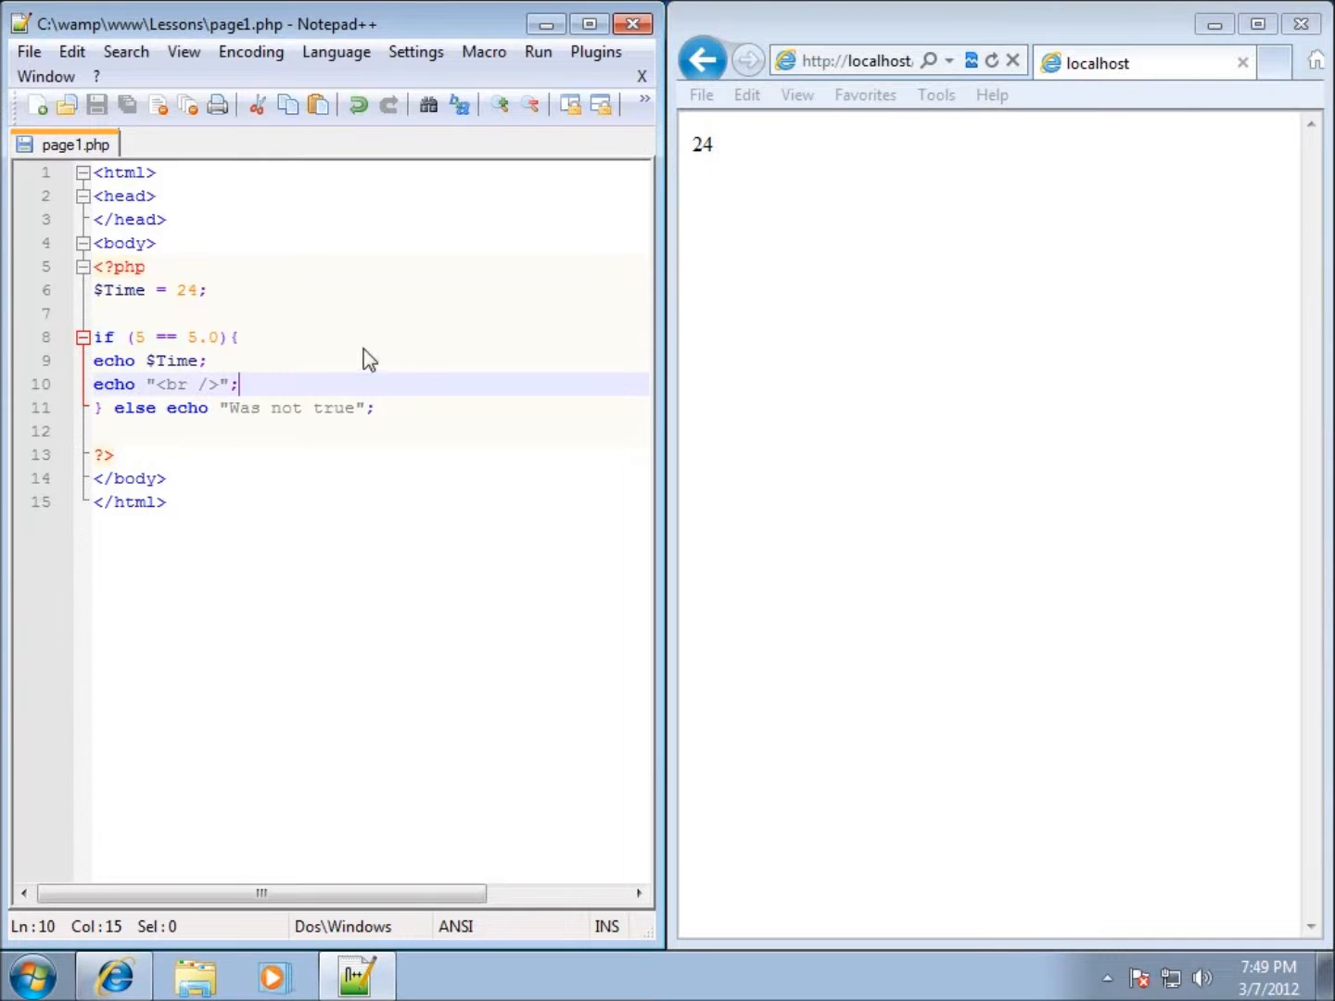
pyautogui.click(141, 338)
pyautogui.write('=')
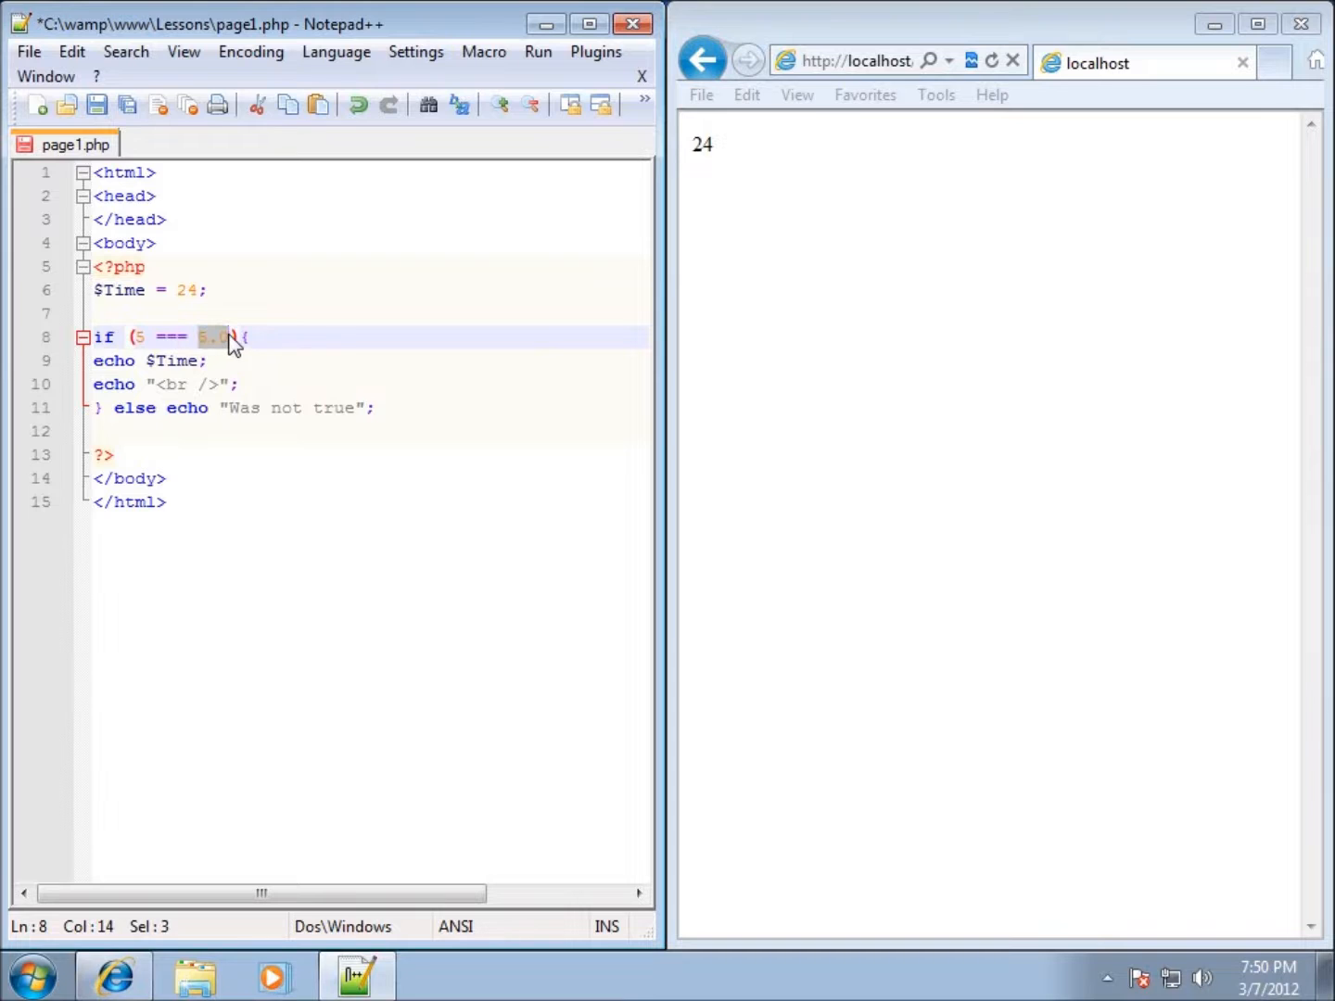
pyautogui.moveTo(230, 369)
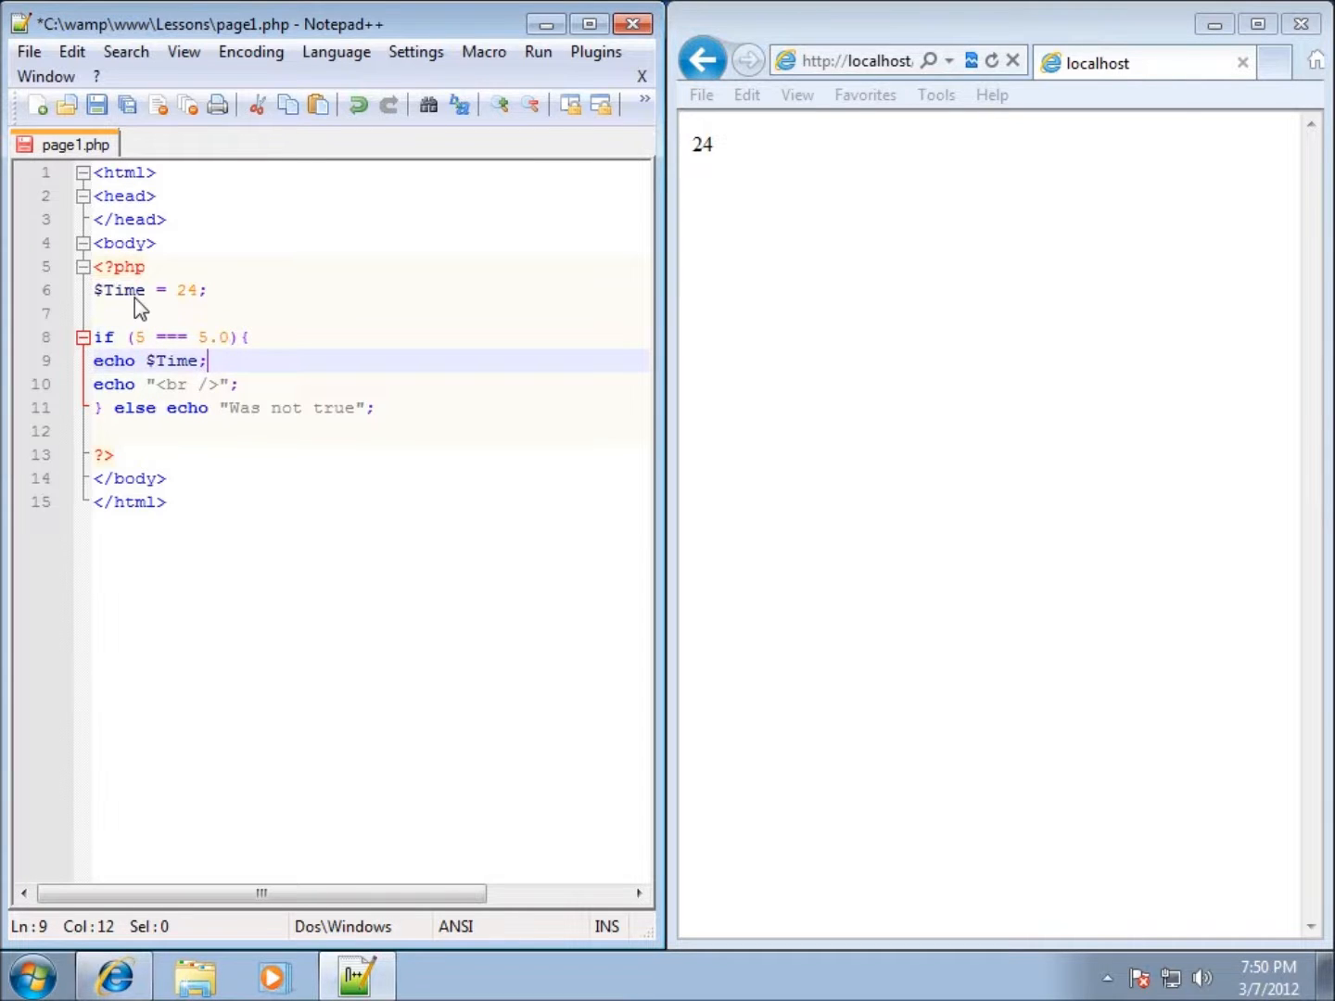
pyautogui.moveTo(170, 327)
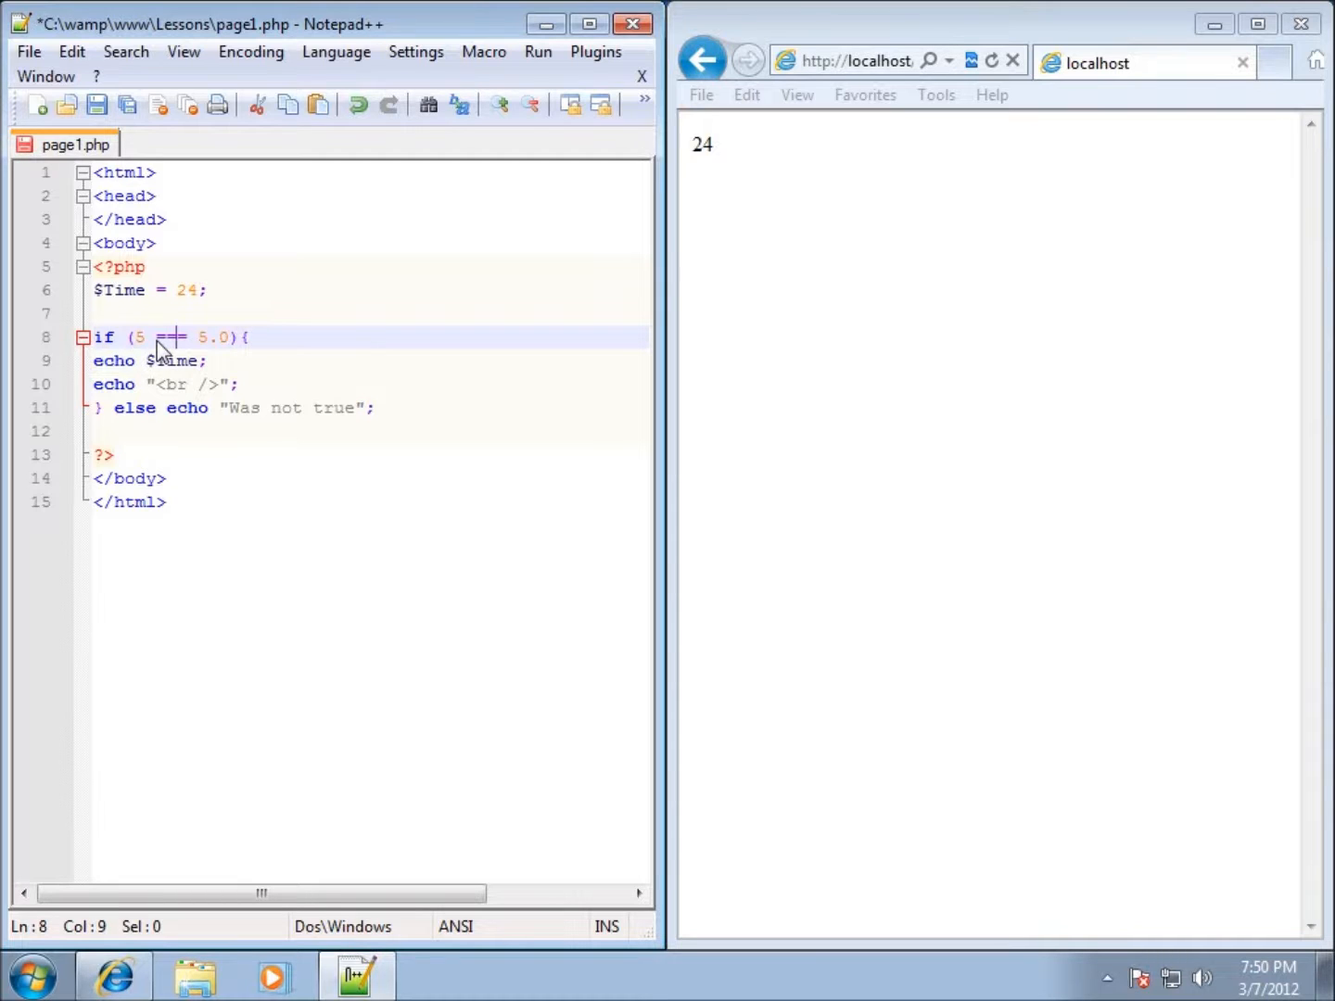
pyautogui.moveTo(203, 345)
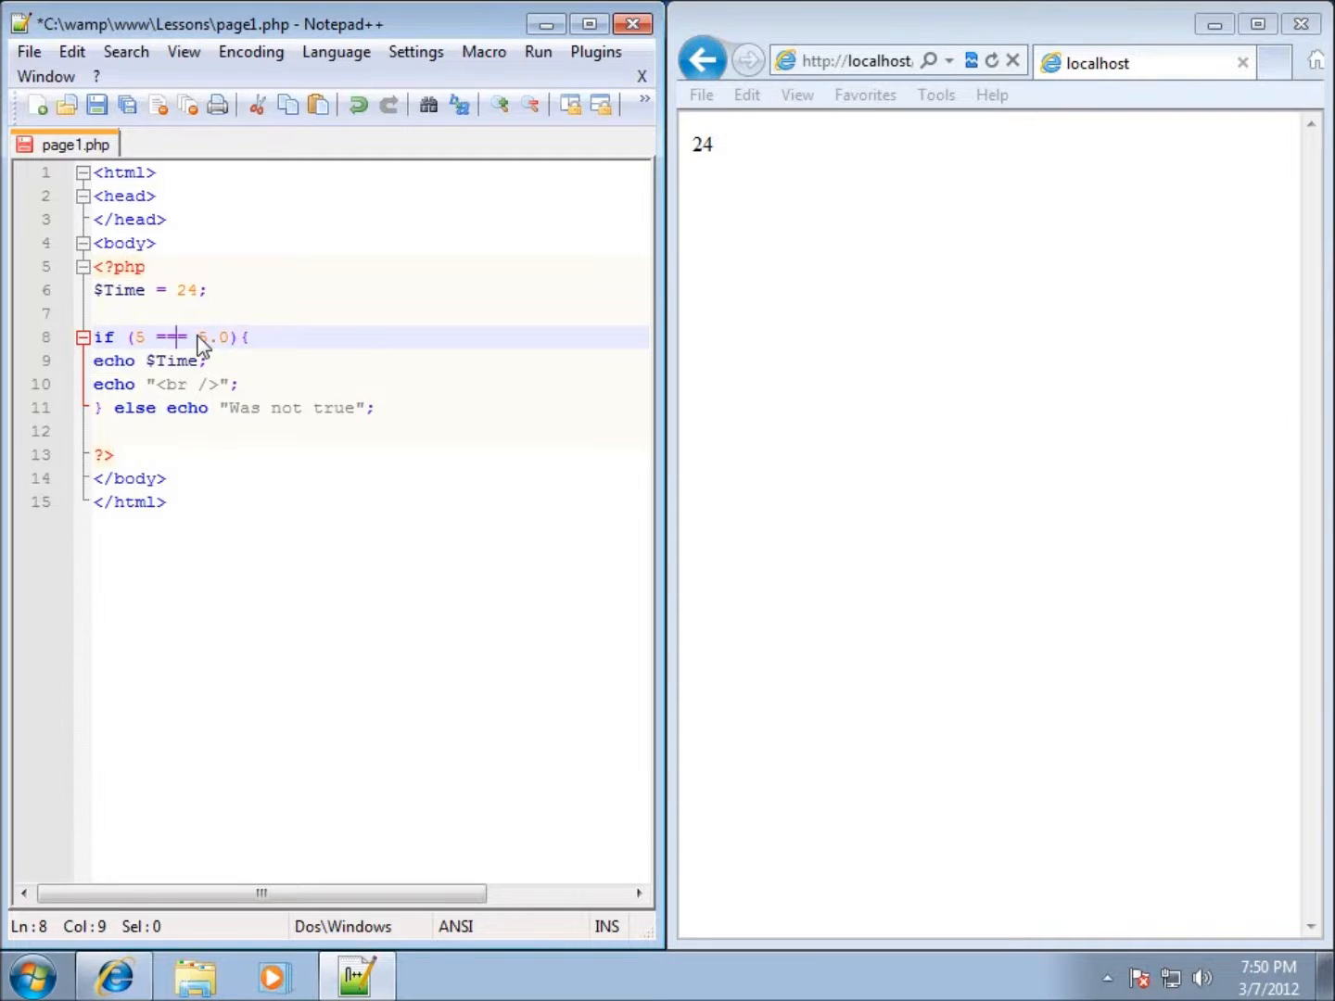
# Change the operator through === and != to <>, giving if (5 <> 6.0){.
pyautogui.write('=')
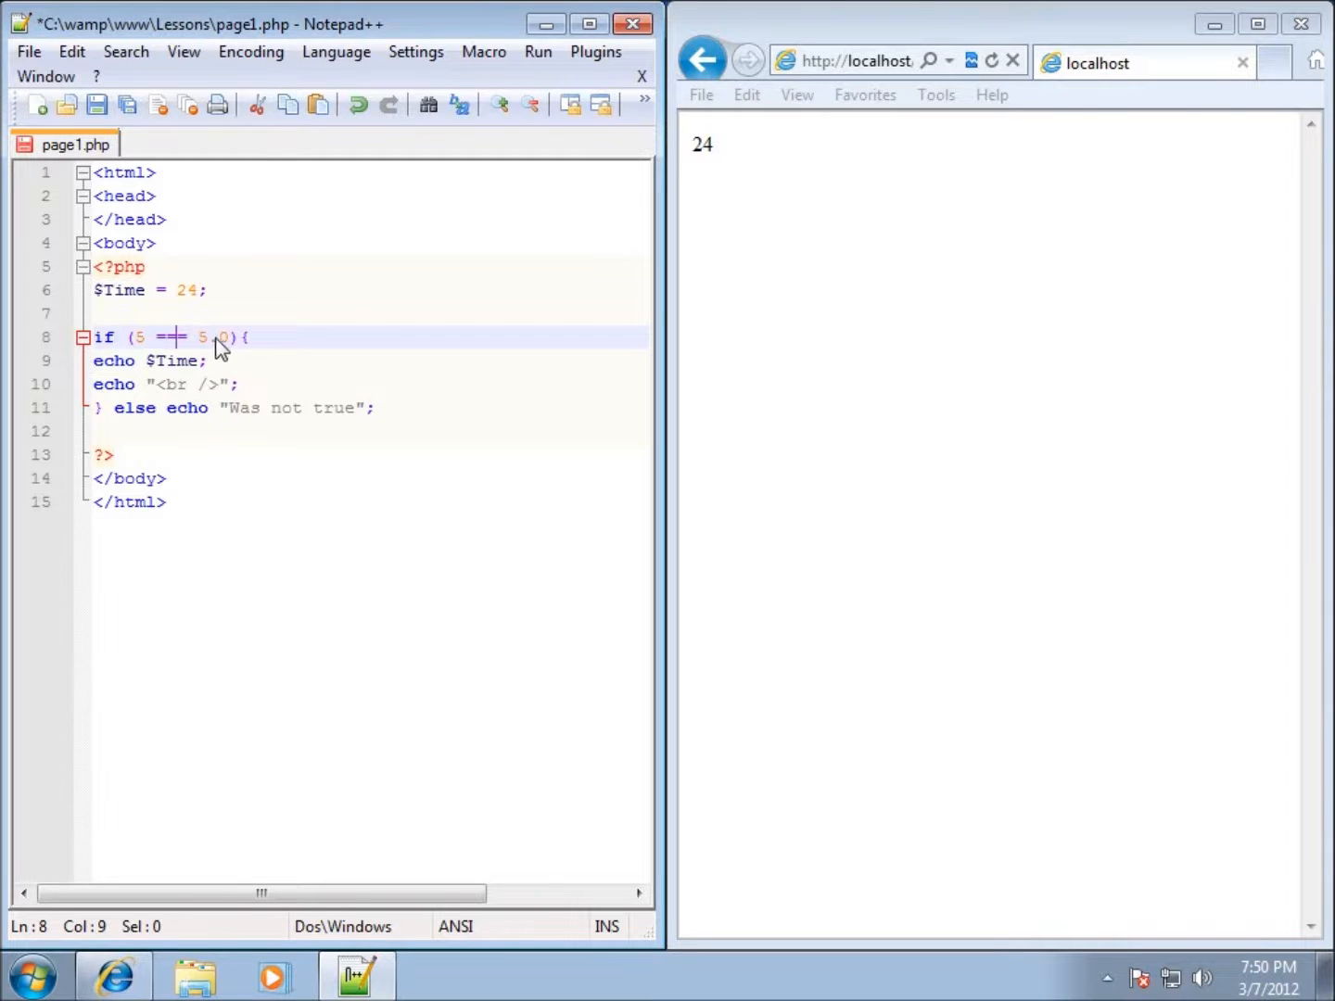
pyautogui.write('=')
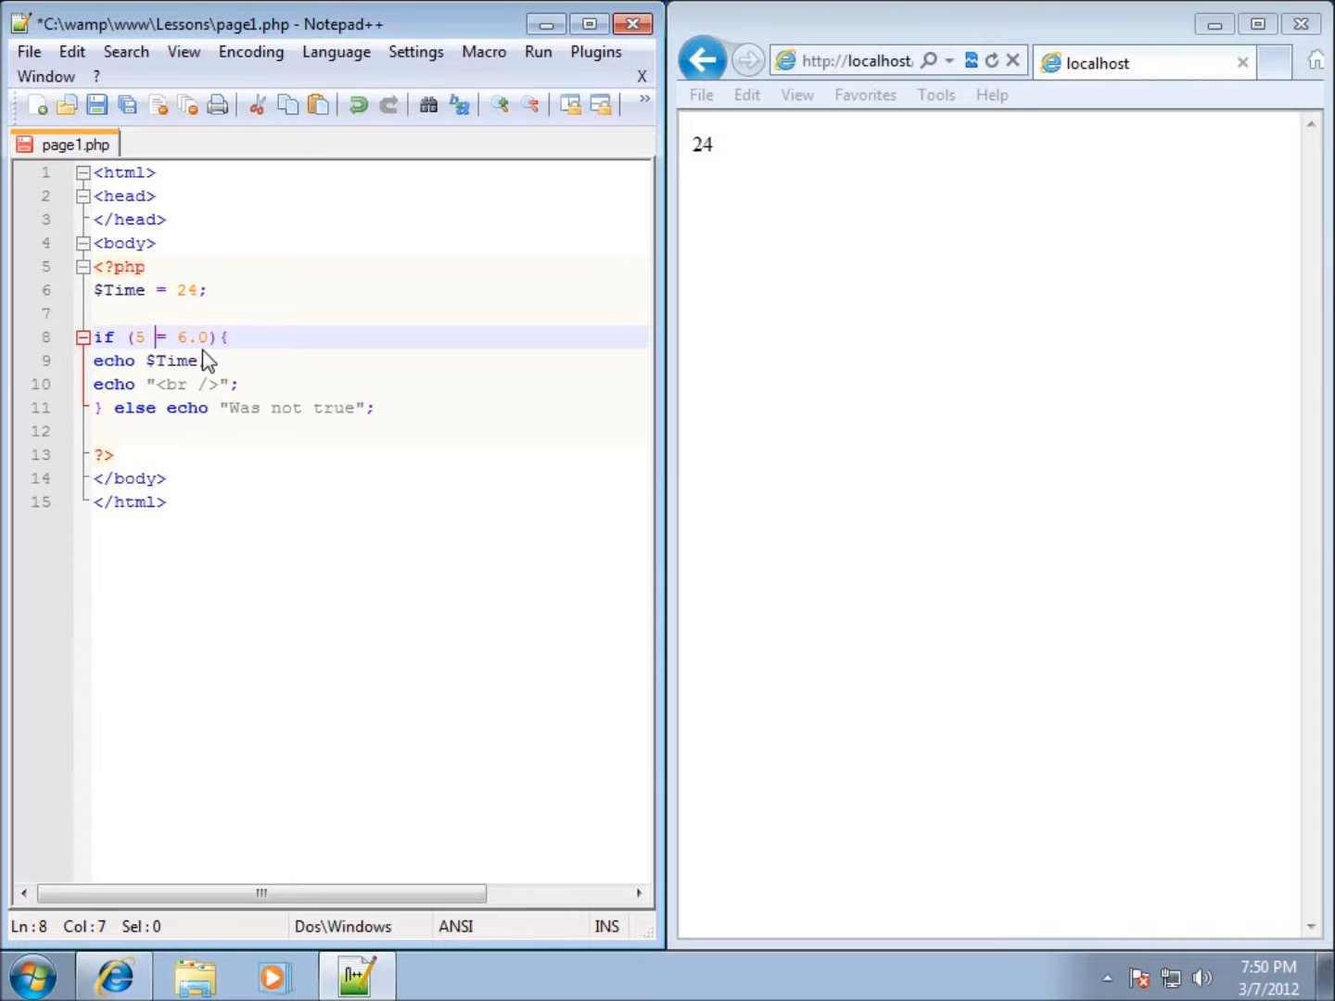
pyautogui.write('!')
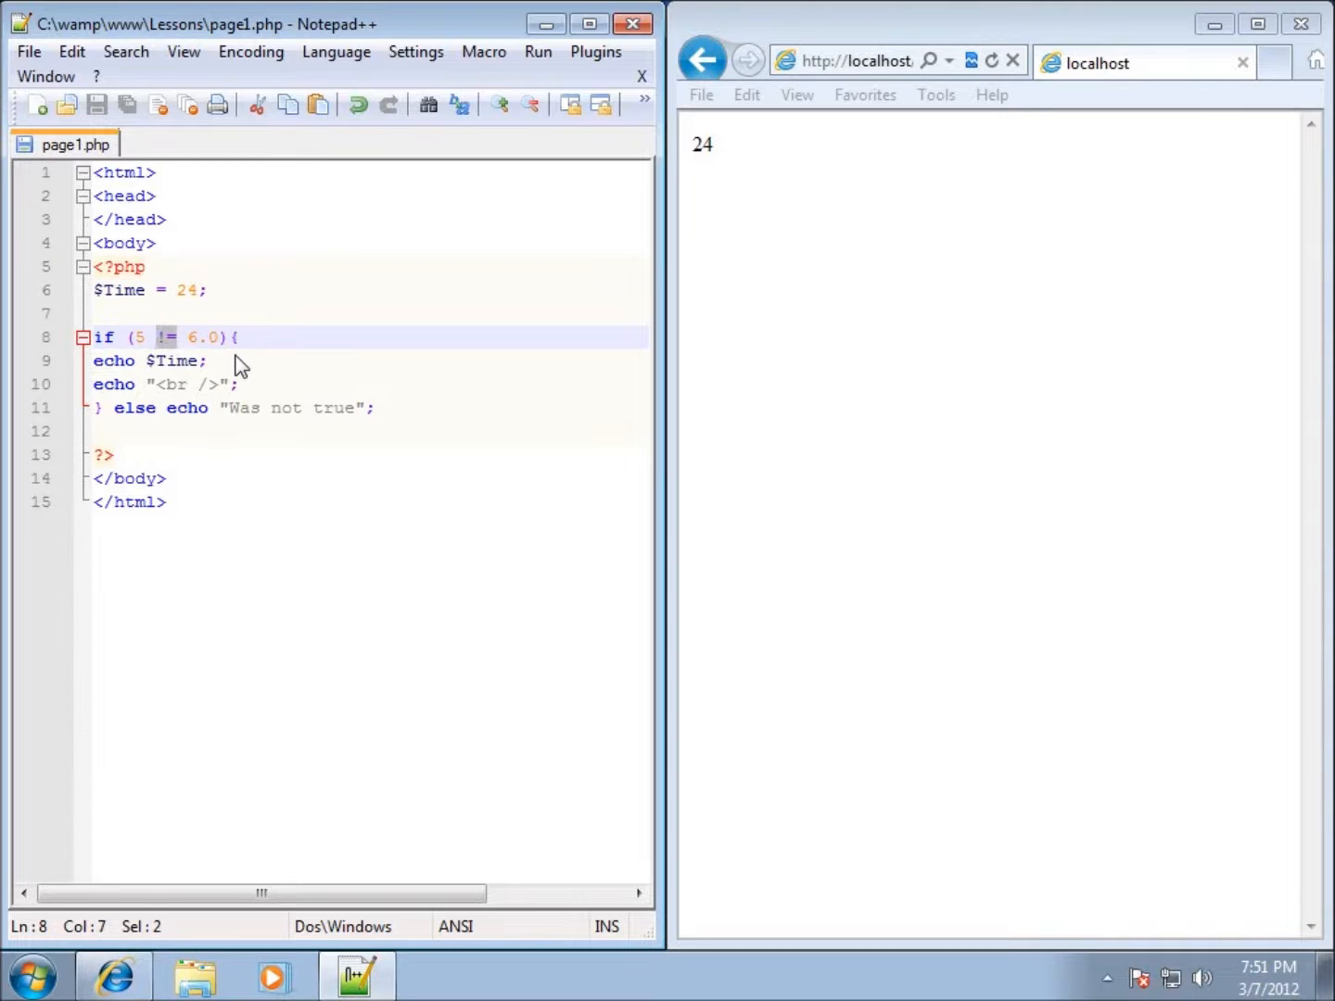
pyautogui.write('<>')
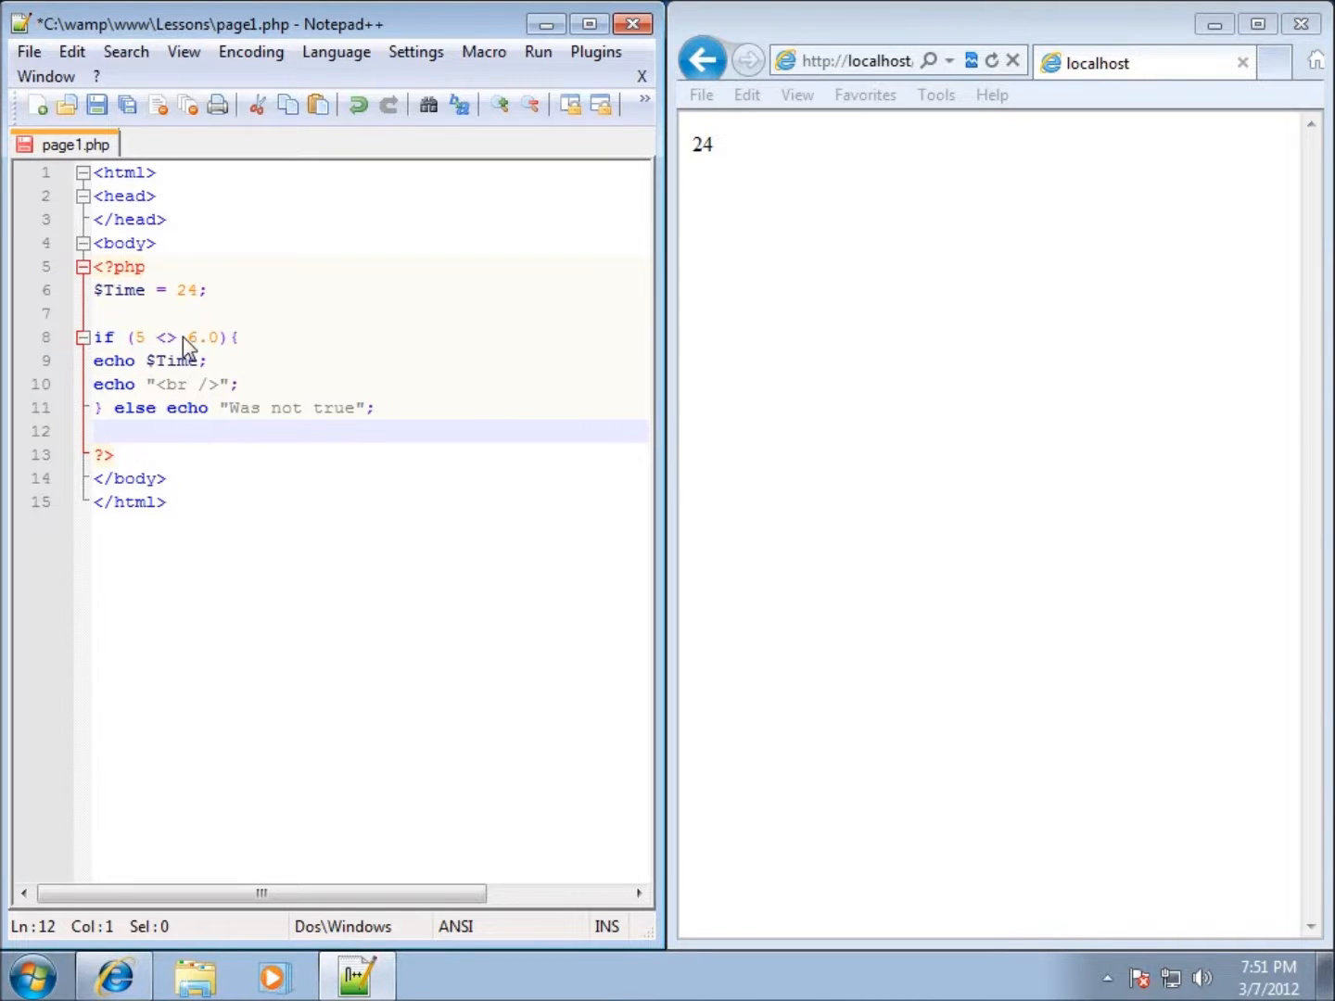
pyautogui.moveTo(195, 350)
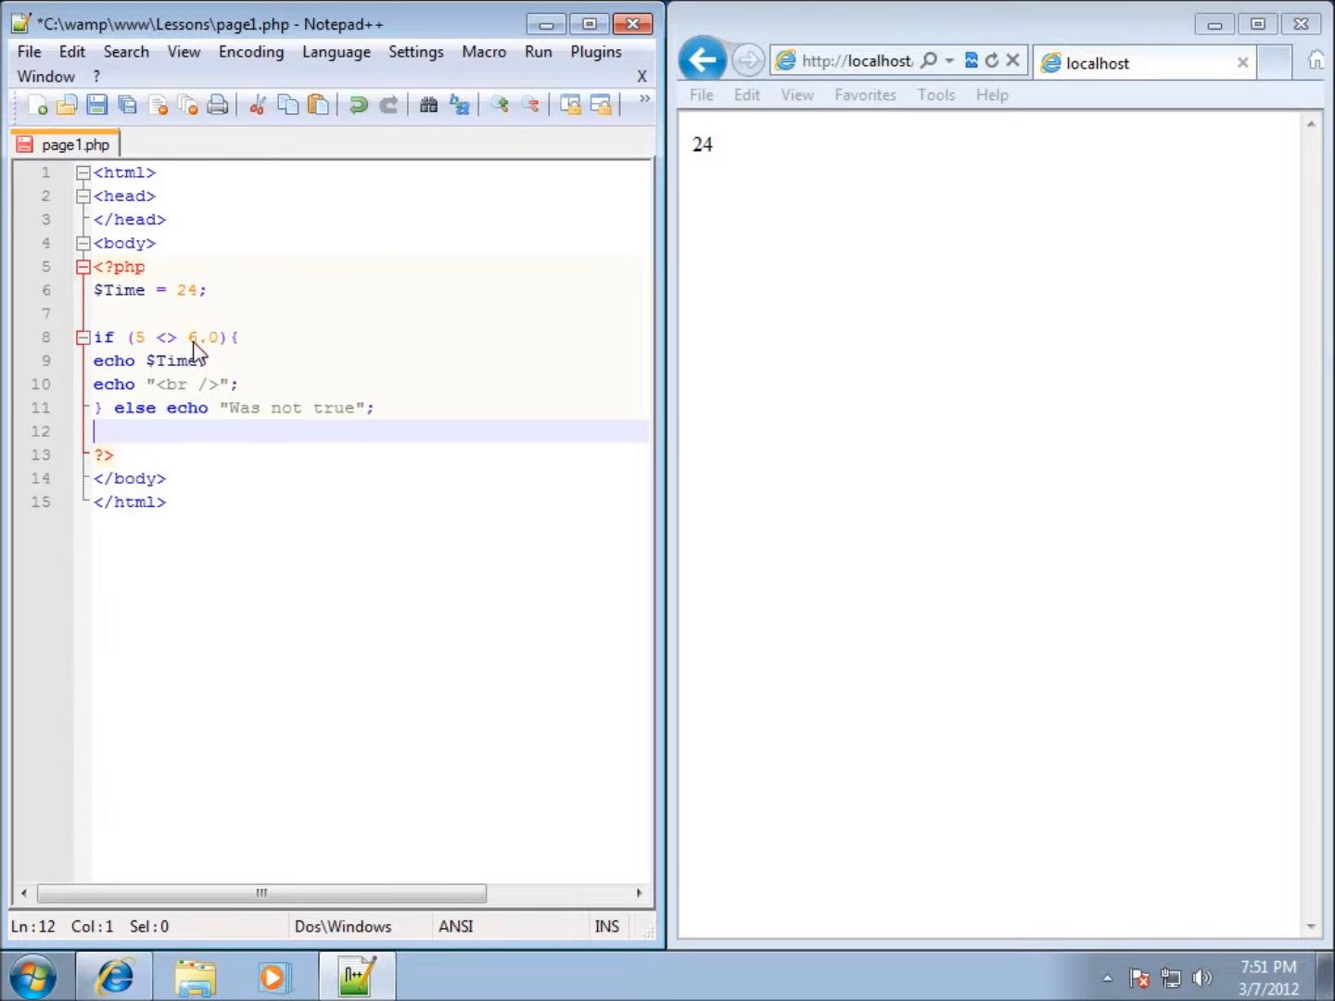
pyautogui.moveTo(163, 349)
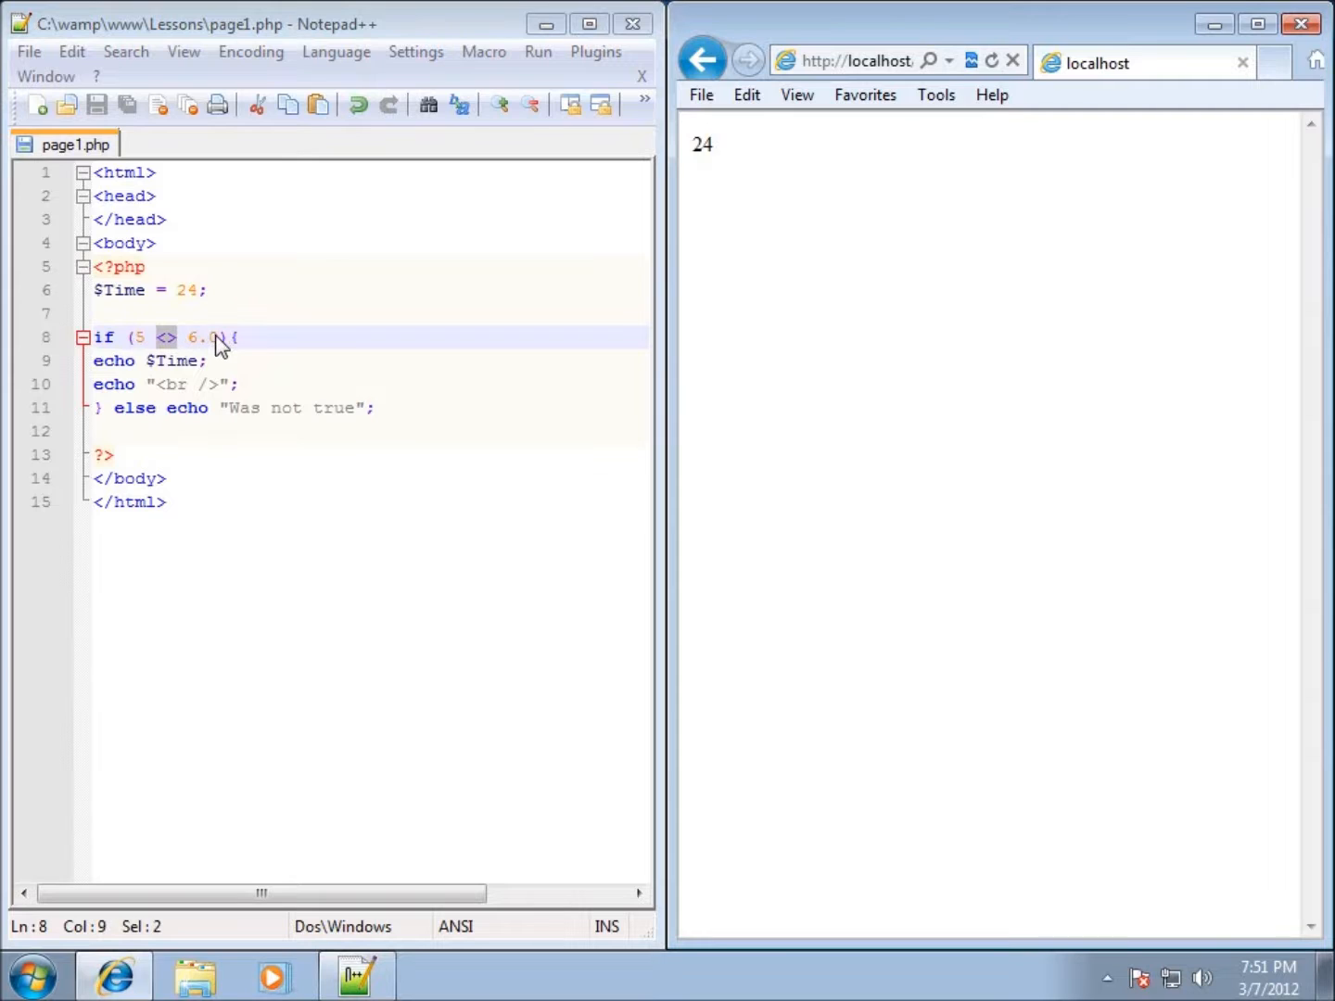
pyautogui.moveTo(232, 357)
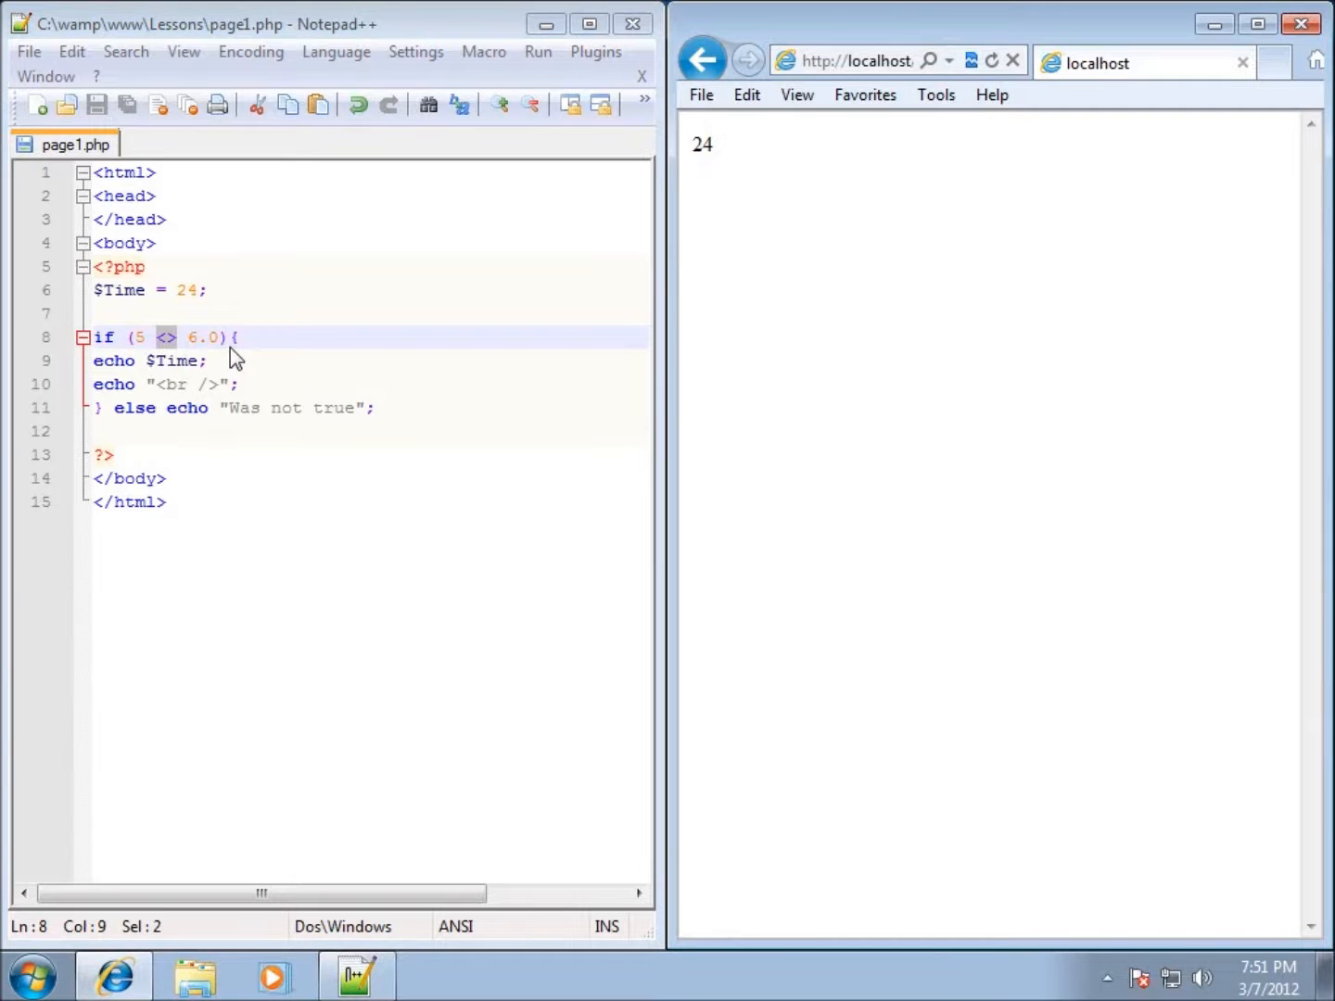
pyautogui.moveTo(174, 356)
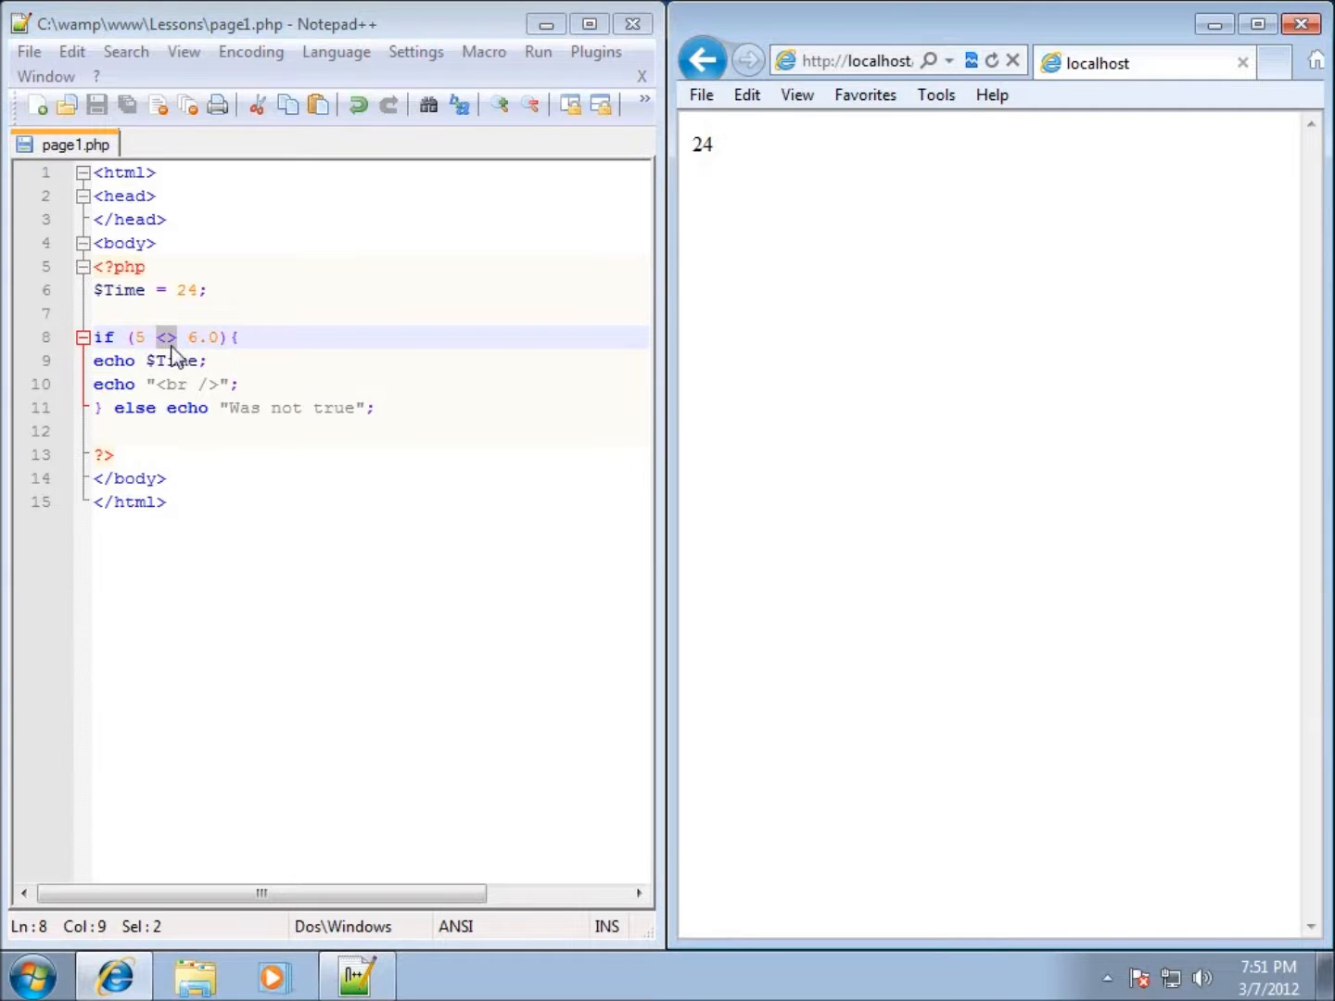
# Replace the operator with < then >=, giving (5 >= 5.0), and reload localhost to print 24.
pyautogui.click(176, 337)
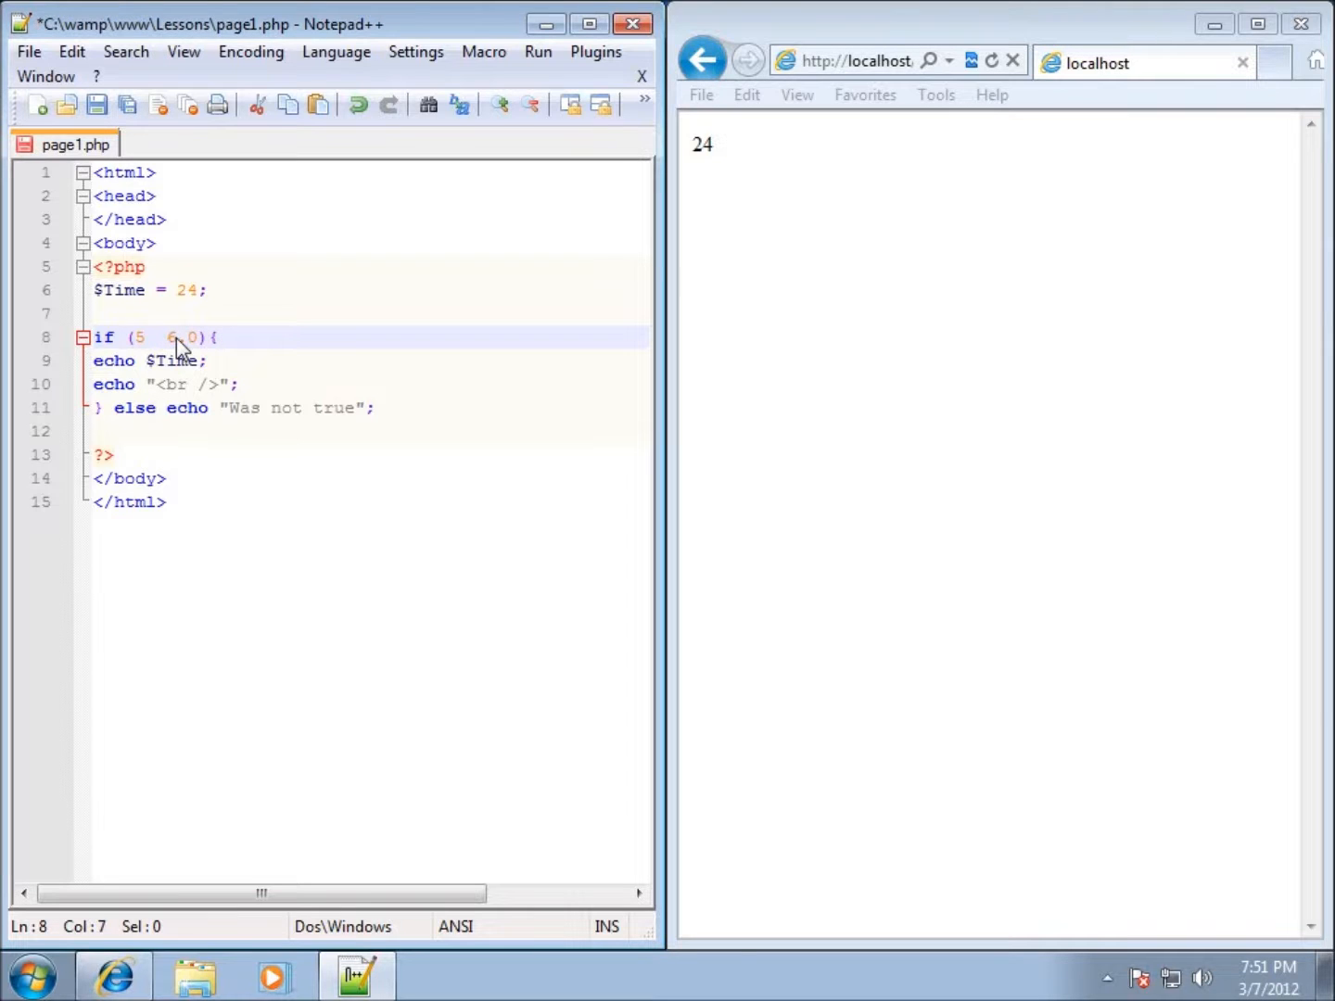
pyautogui.write('<=')
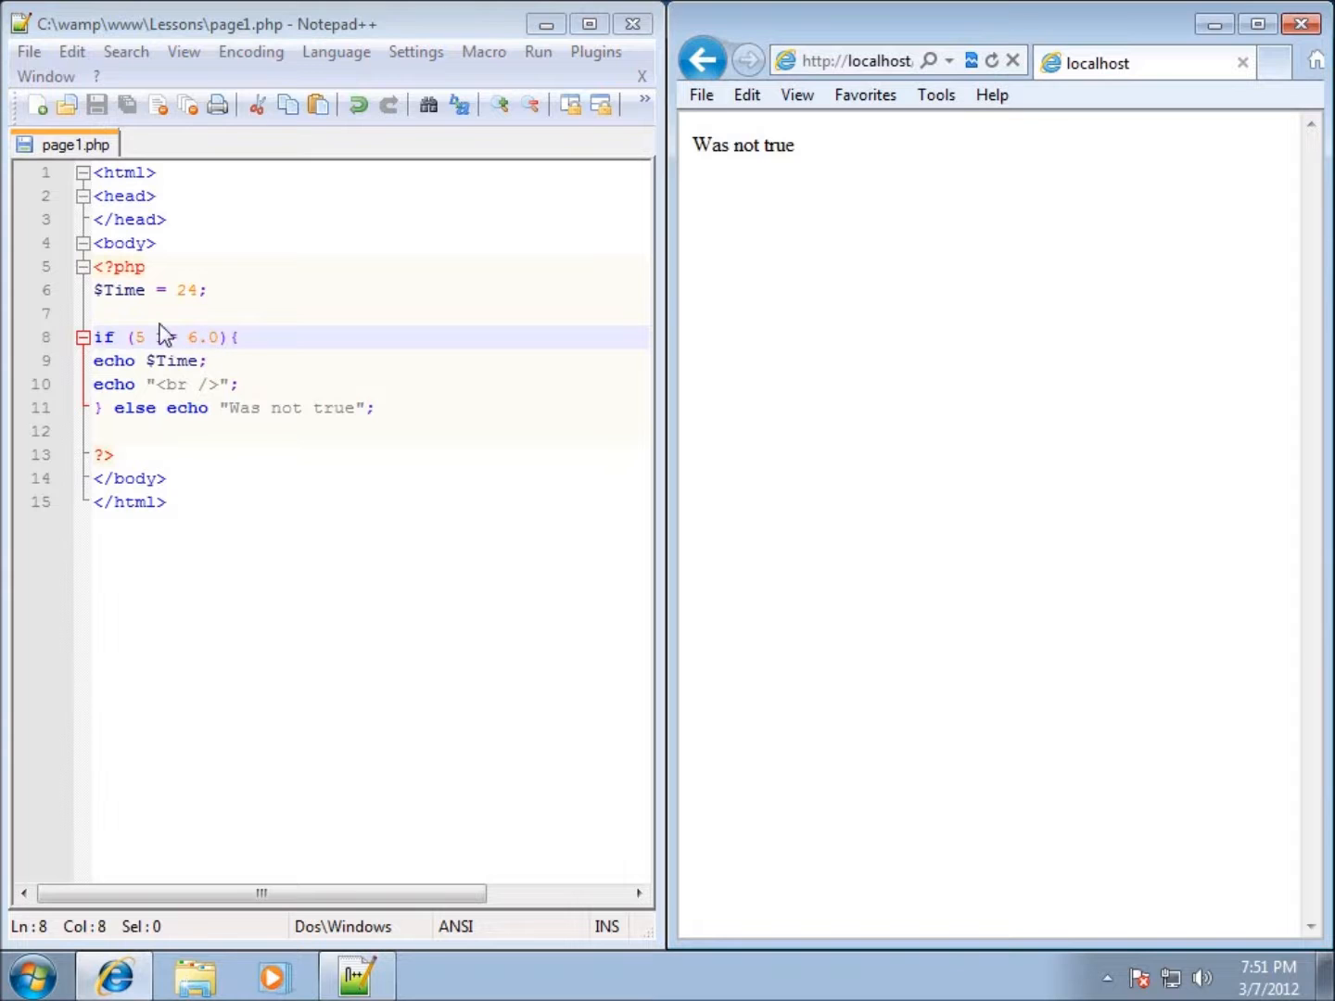
pyautogui.write('>=')
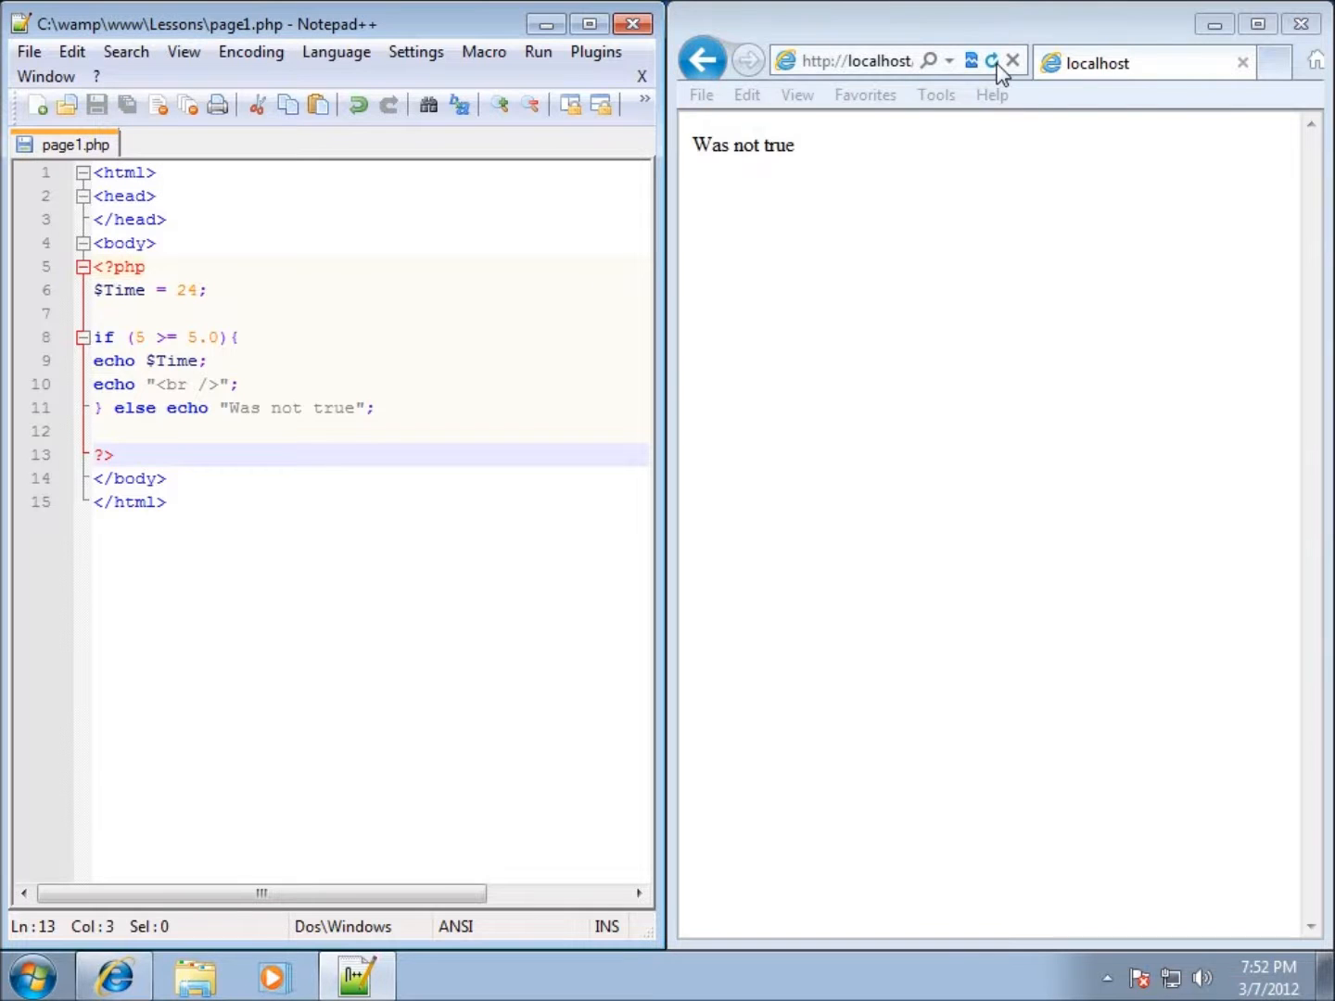
pyautogui.click(990, 60)
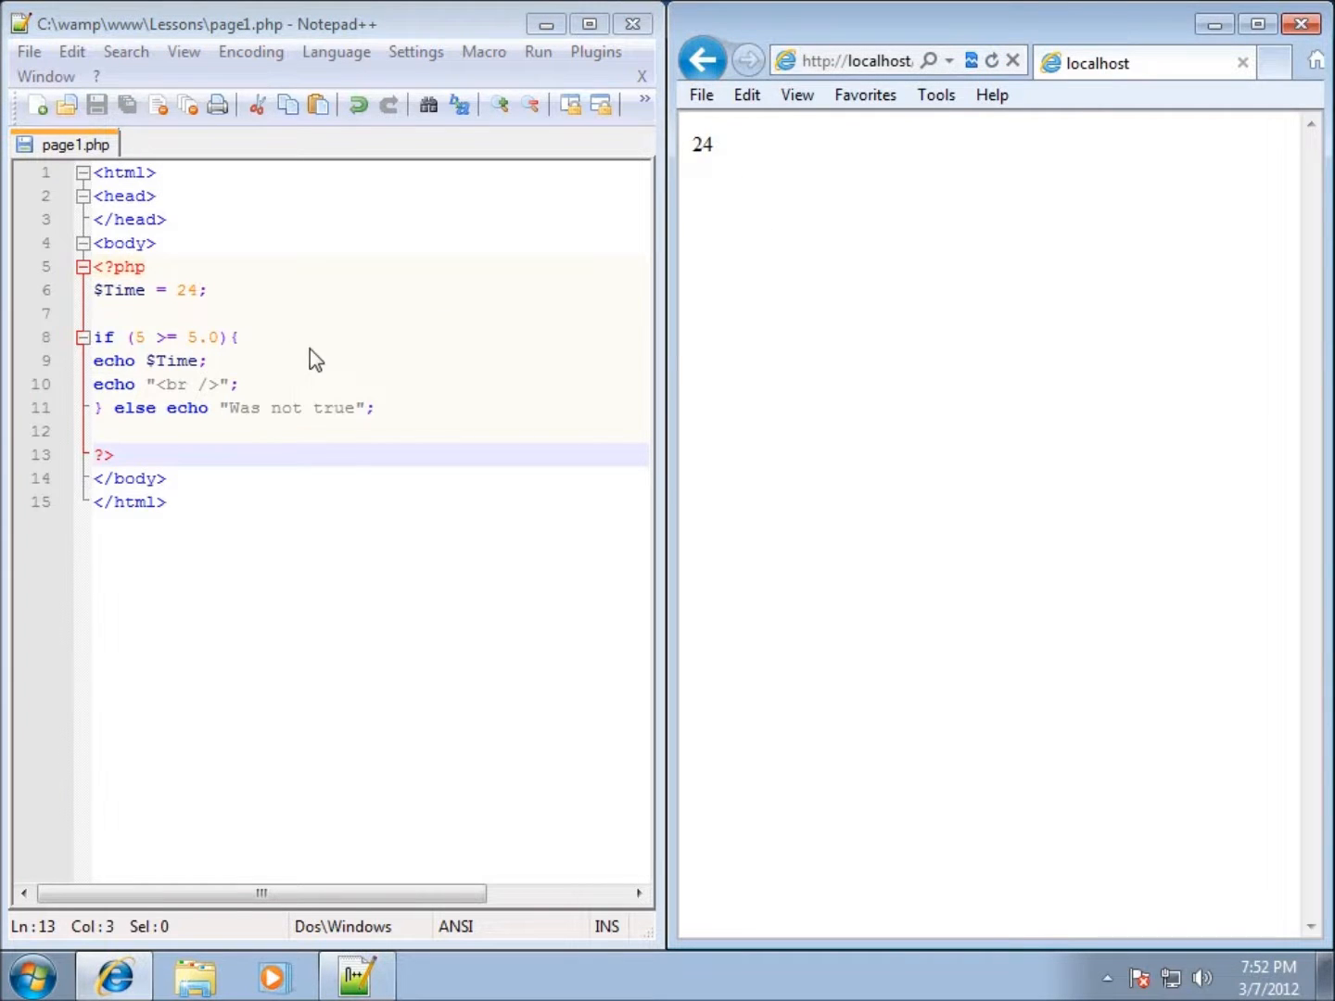
pyautogui.moveTo(1146, 356)
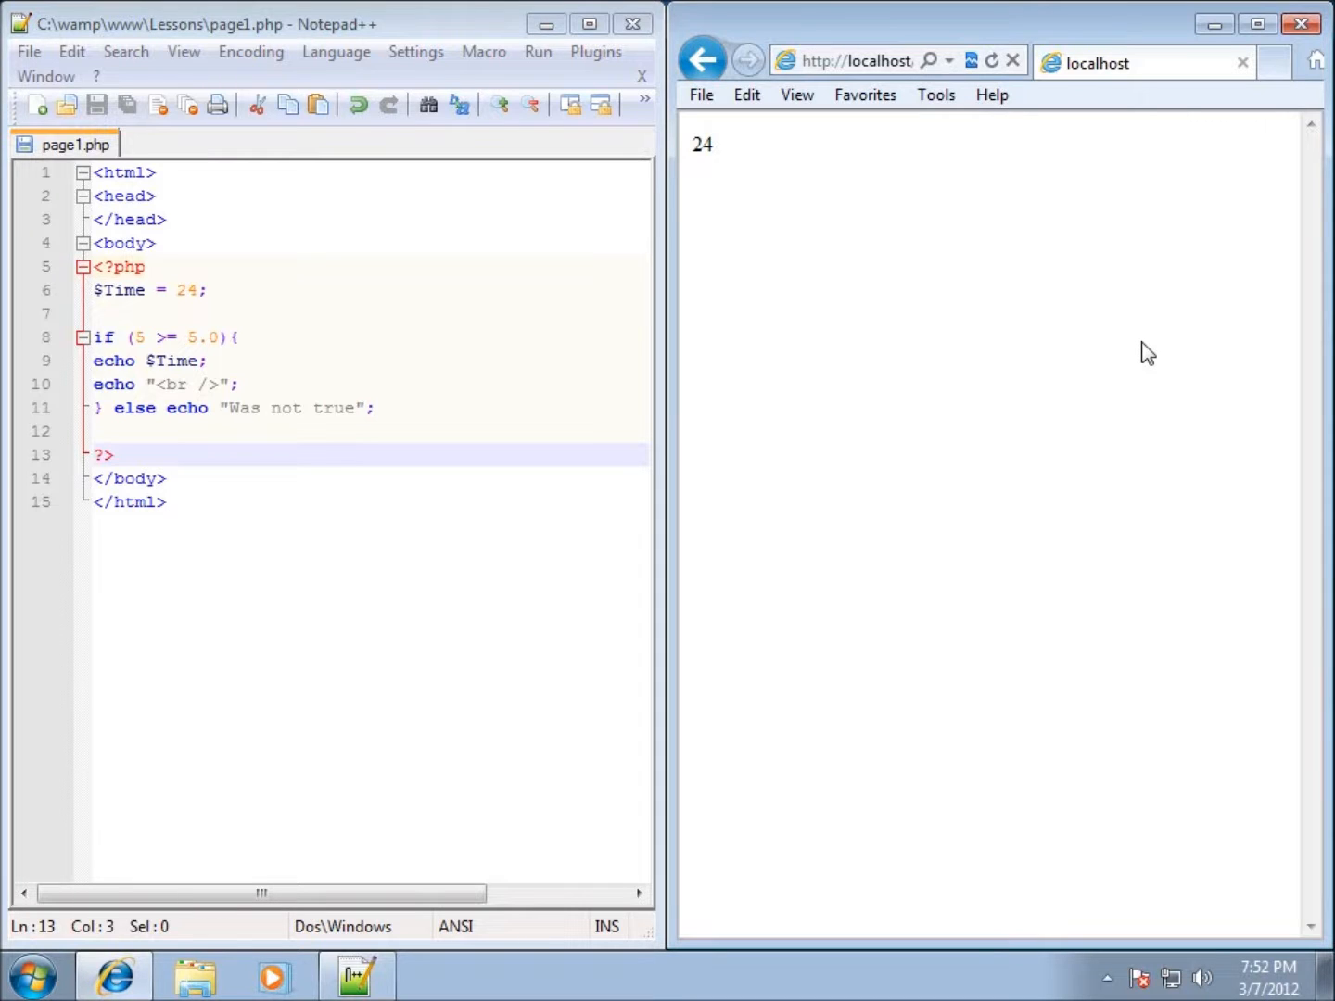
pyautogui.moveTo(1103, 352)
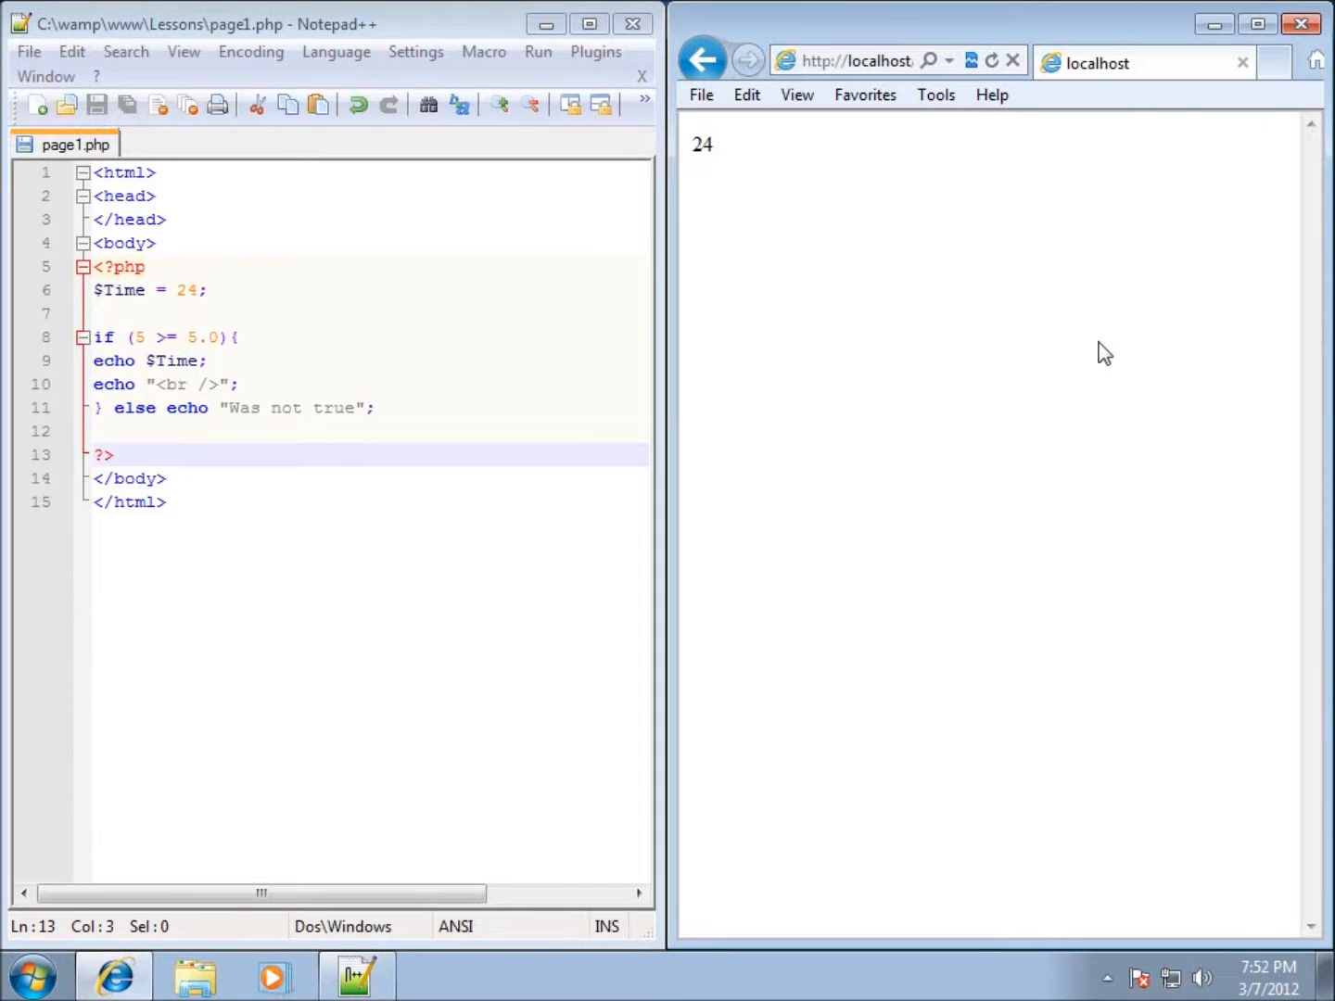
pyautogui.moveTo(397, 464)
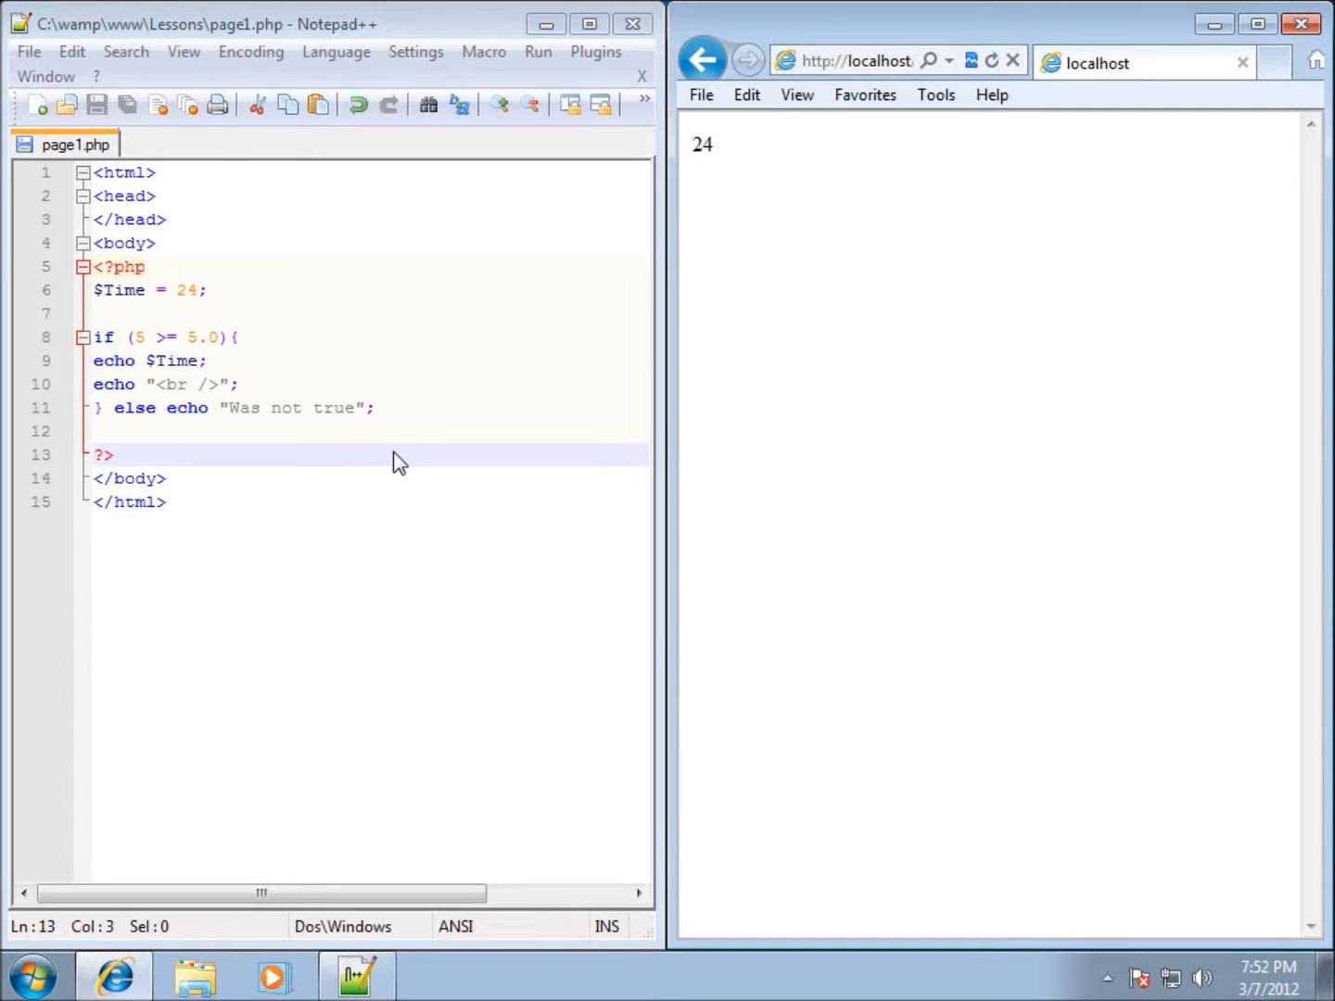